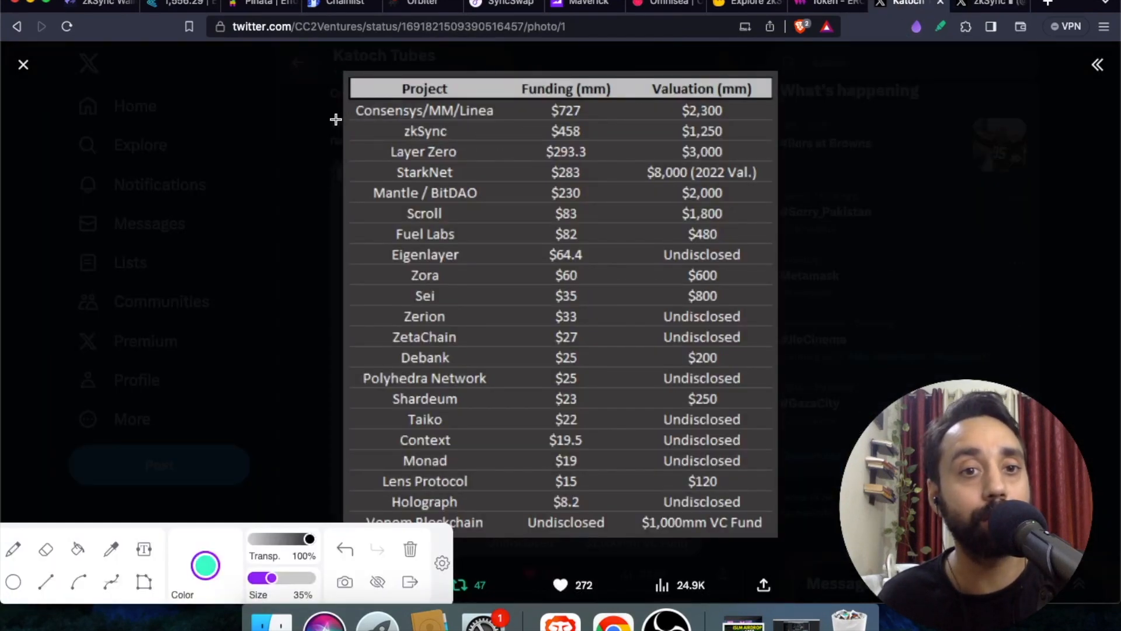
- Box the zkSync row ($458 funding, $1,250 valuation) in the tweet's funding table
left_click_drag(334, 118, 686, 161)
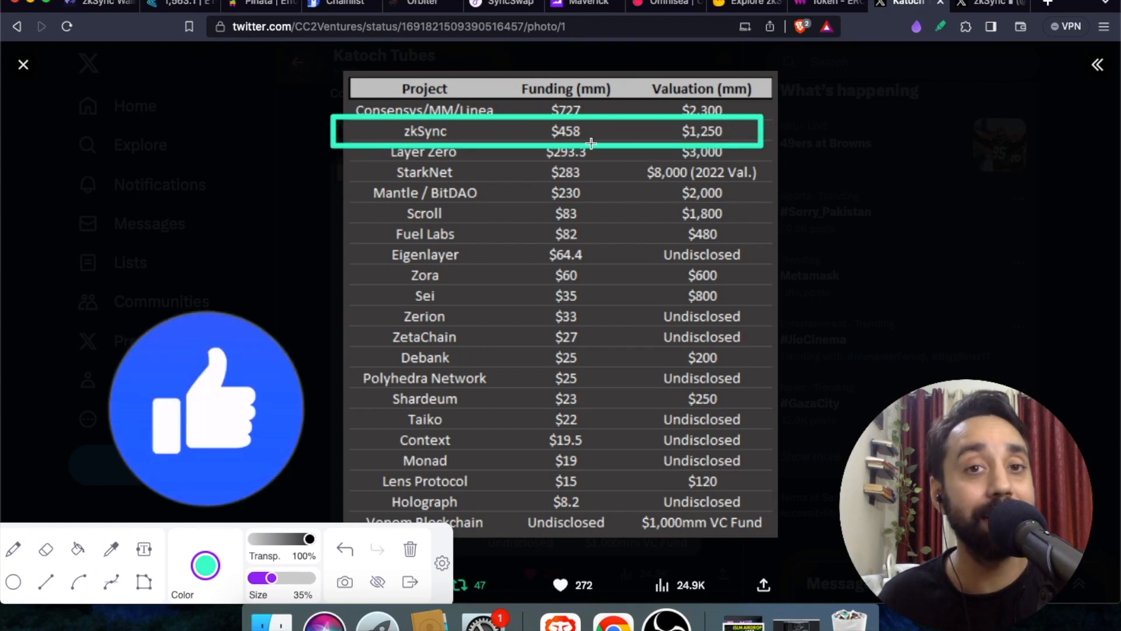
mouse_move(715, 134)
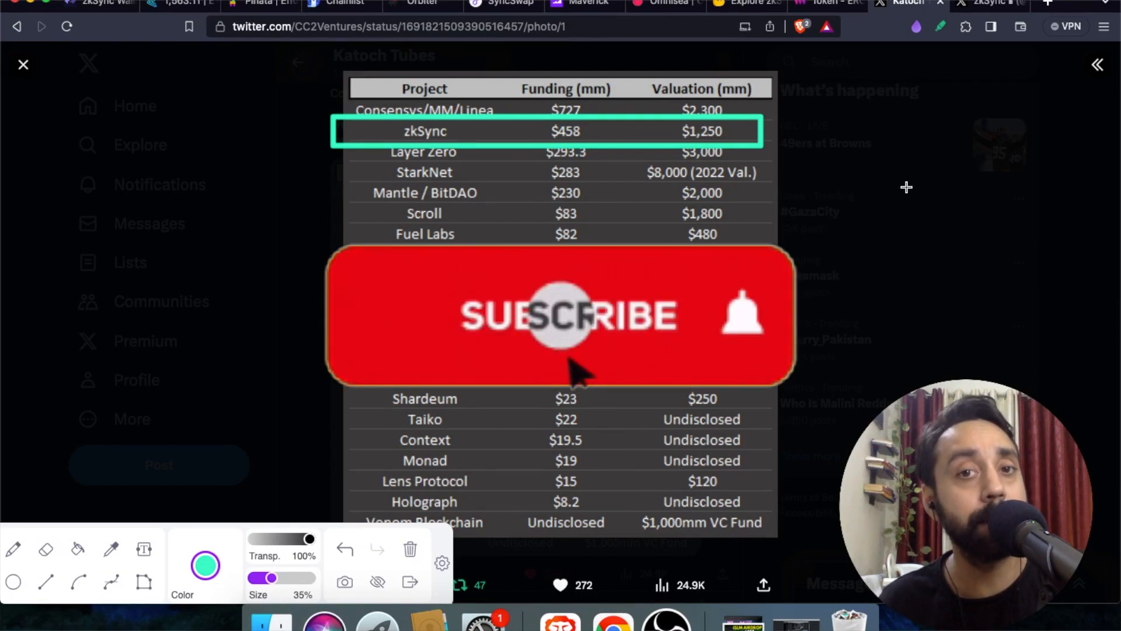
left_click(560, 314)
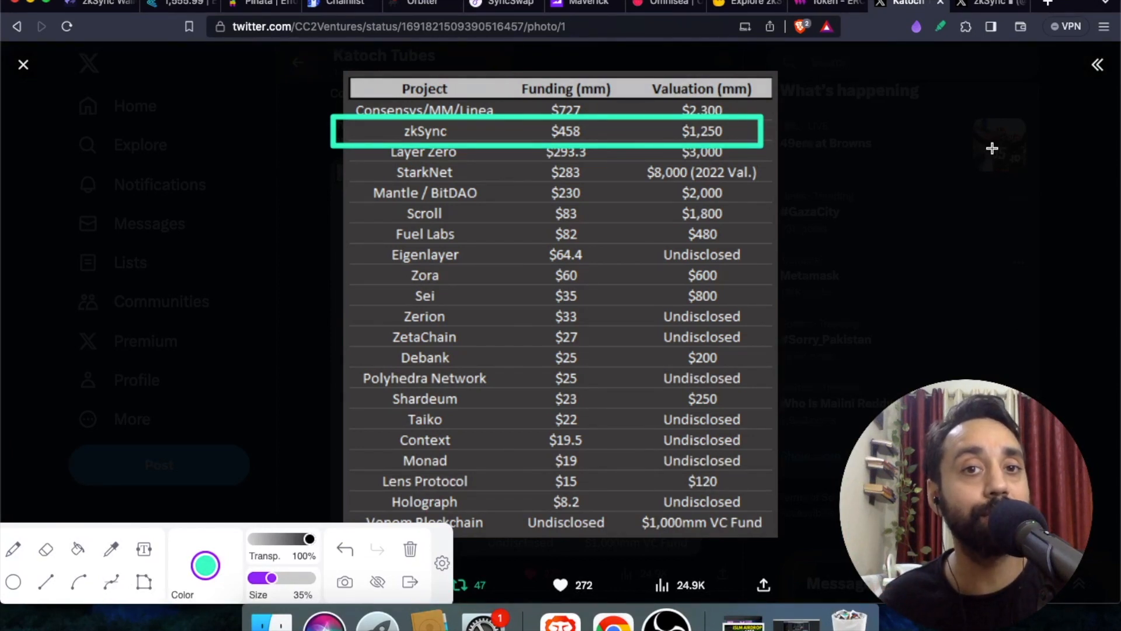
mouse_move(997, 171)
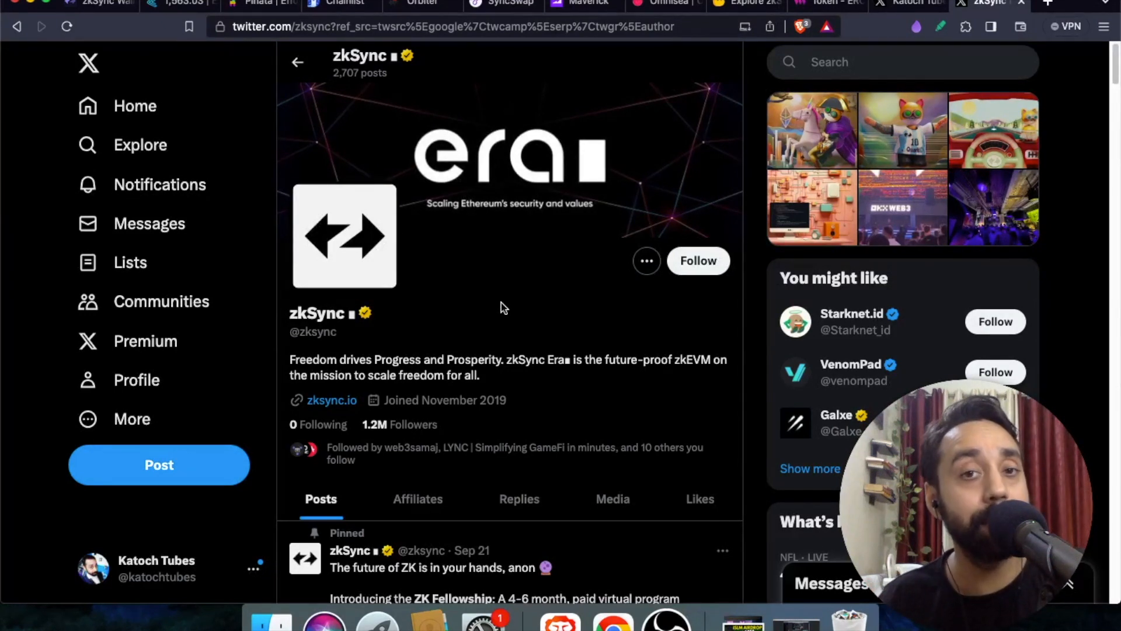
mouse_move(481, 312)
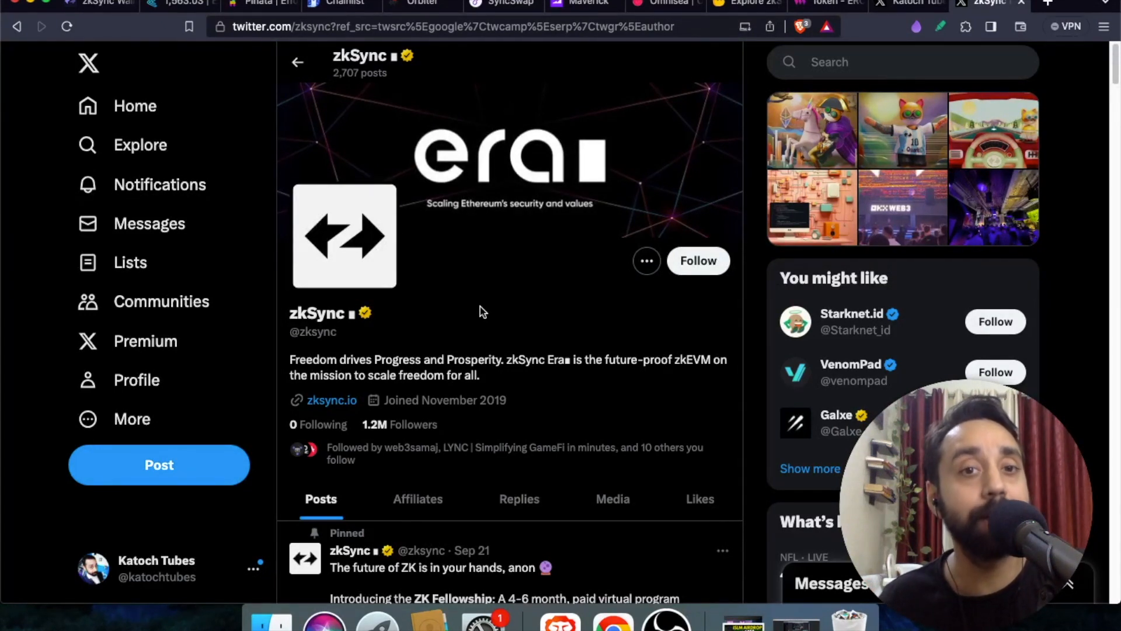
mouse_move(527, 267)
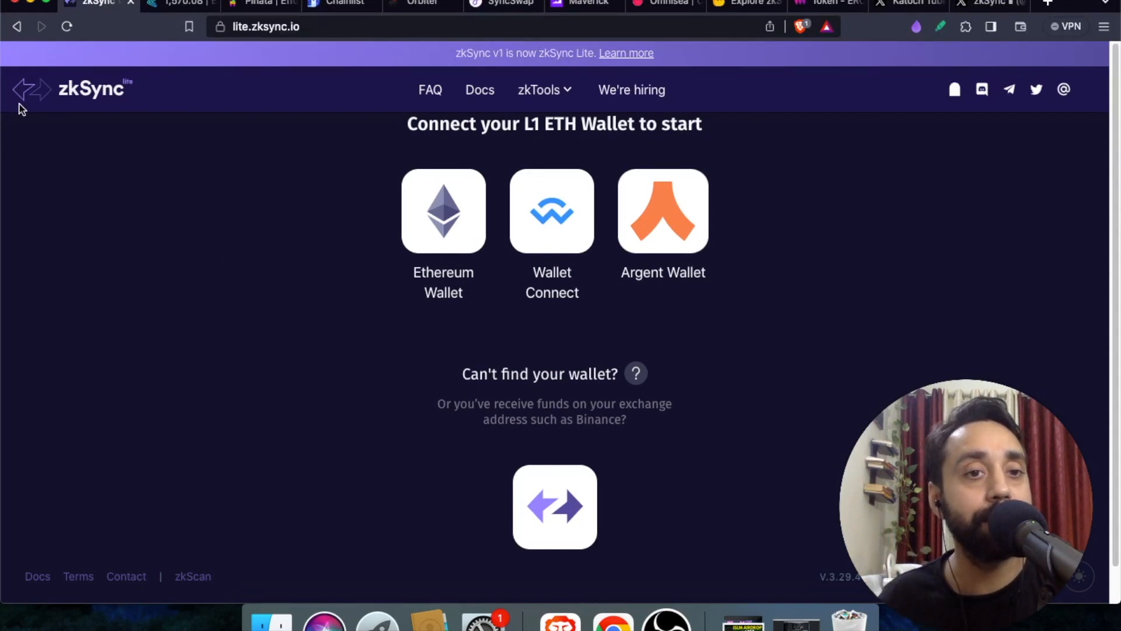
- Go to lite.zksync.io and choose the Ethereum Wallet connect option
left_click(265, 26)
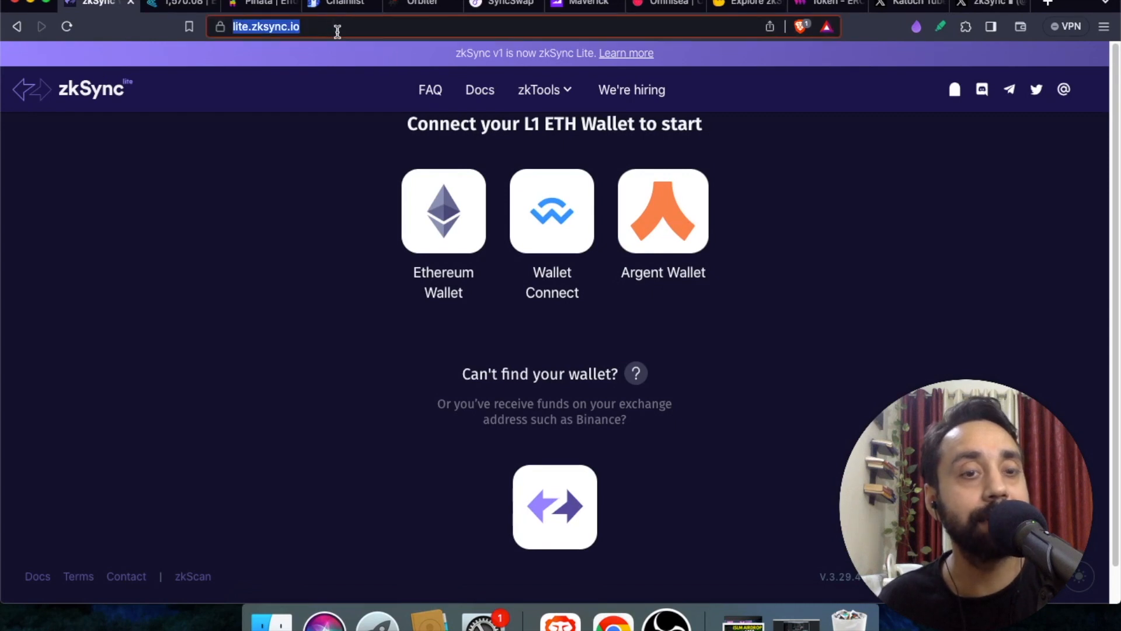
mouse_move(320, 177)
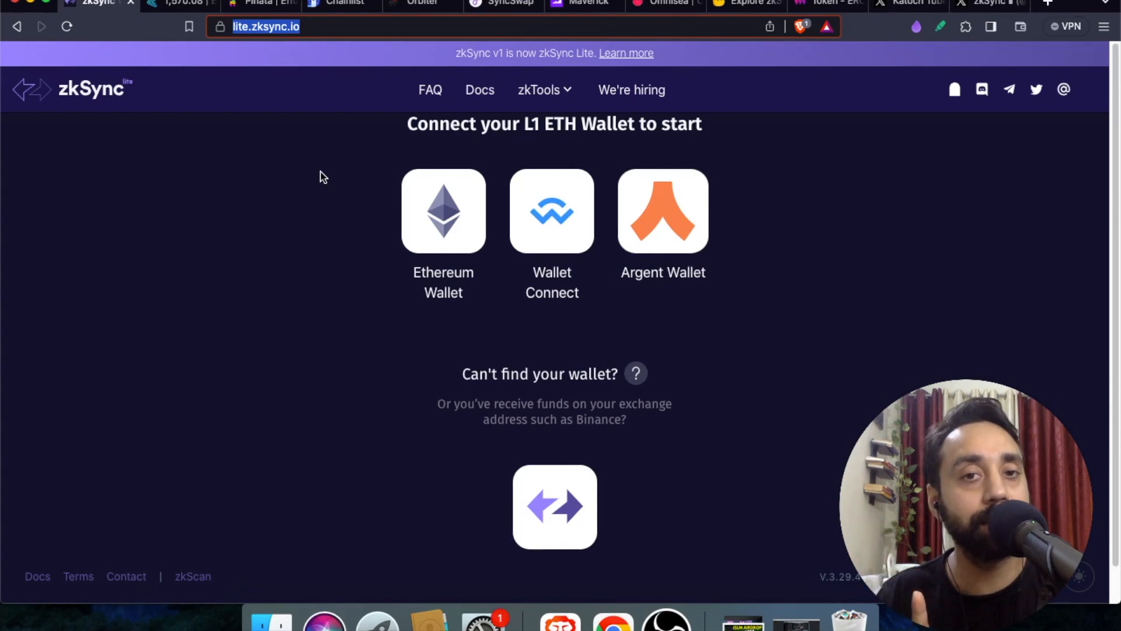
mouse_move(343, 230)
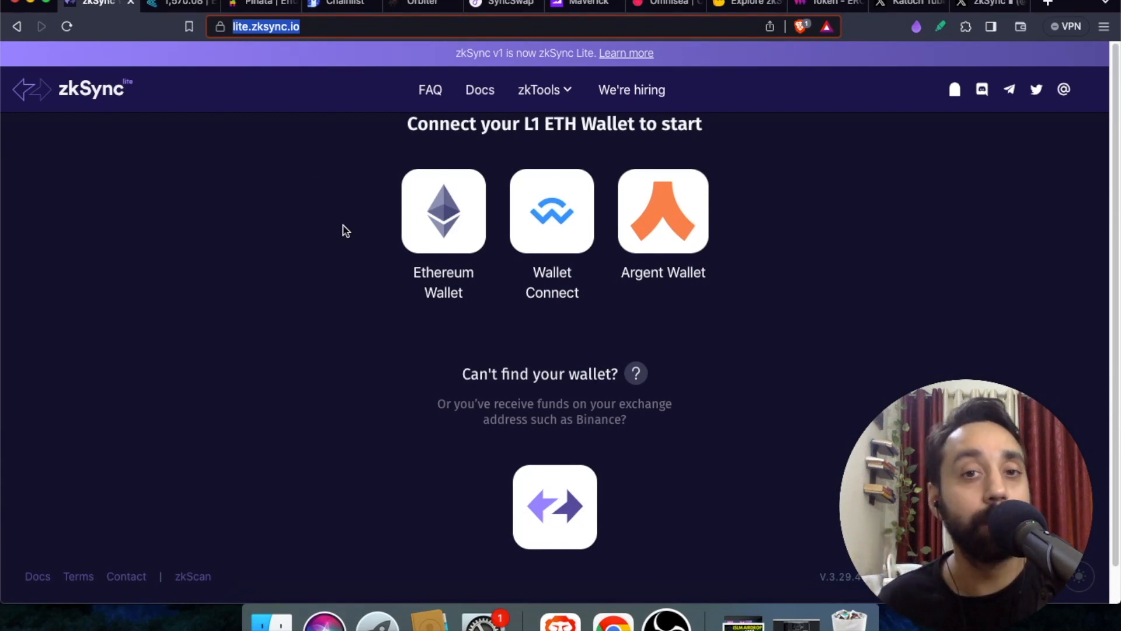
left_click(443, 210)
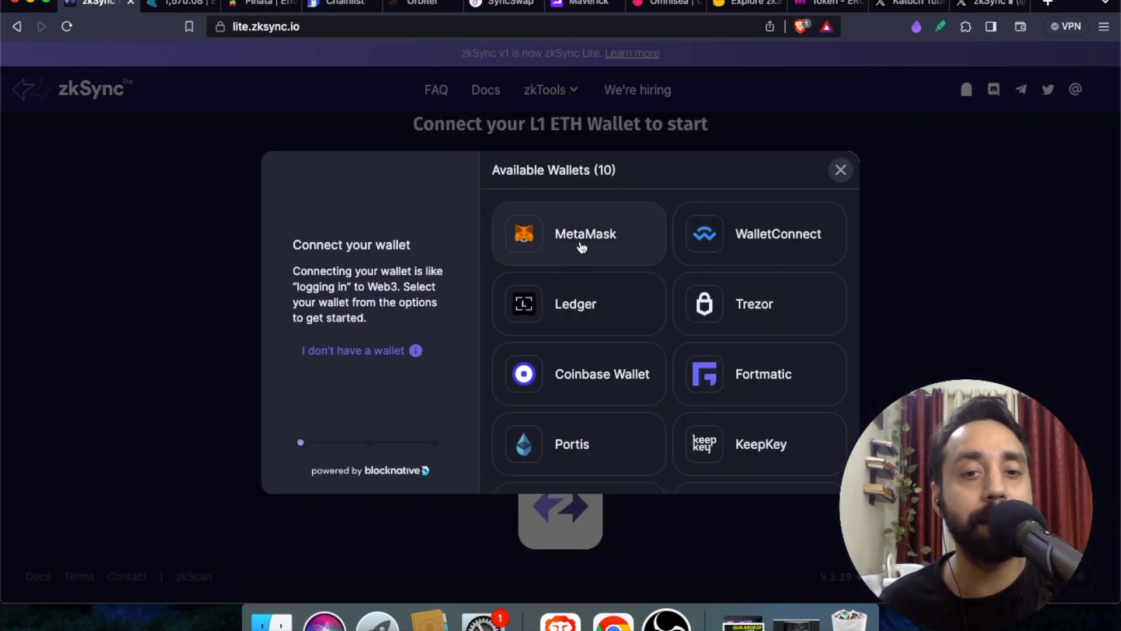
- Connect MetaMask to zkSync Lite and switch it to mainnet
left_click(579, 234)
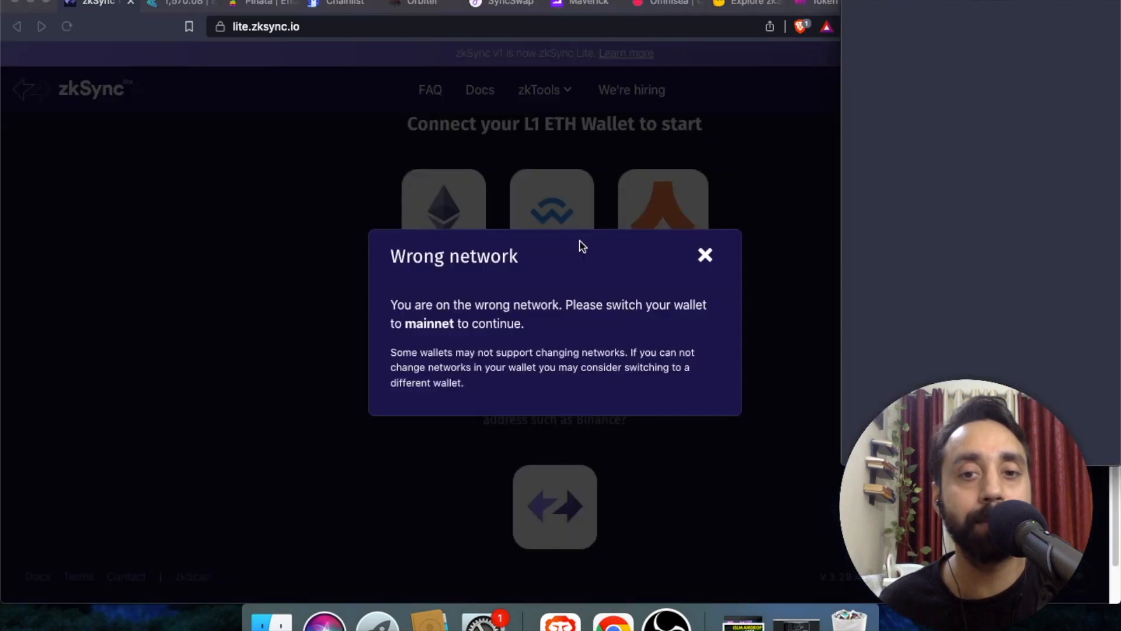
left_click(705, 255)
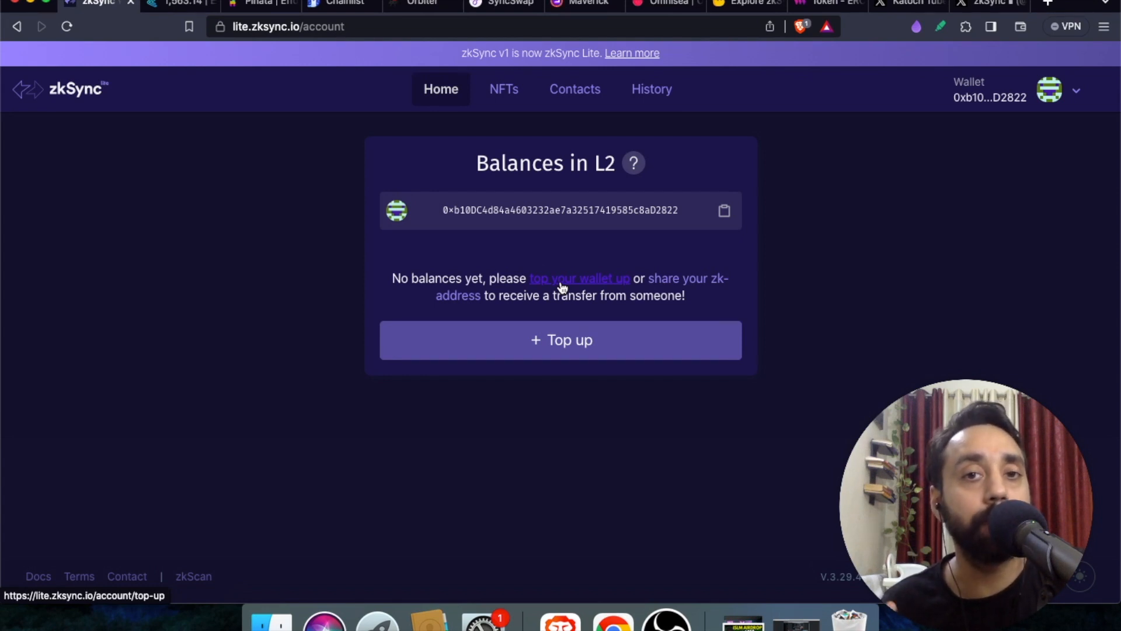
- Open zkSync Lite's Top up page listing Ramp, MoonPay, UTORG and Bybit
left_click(560, 339)
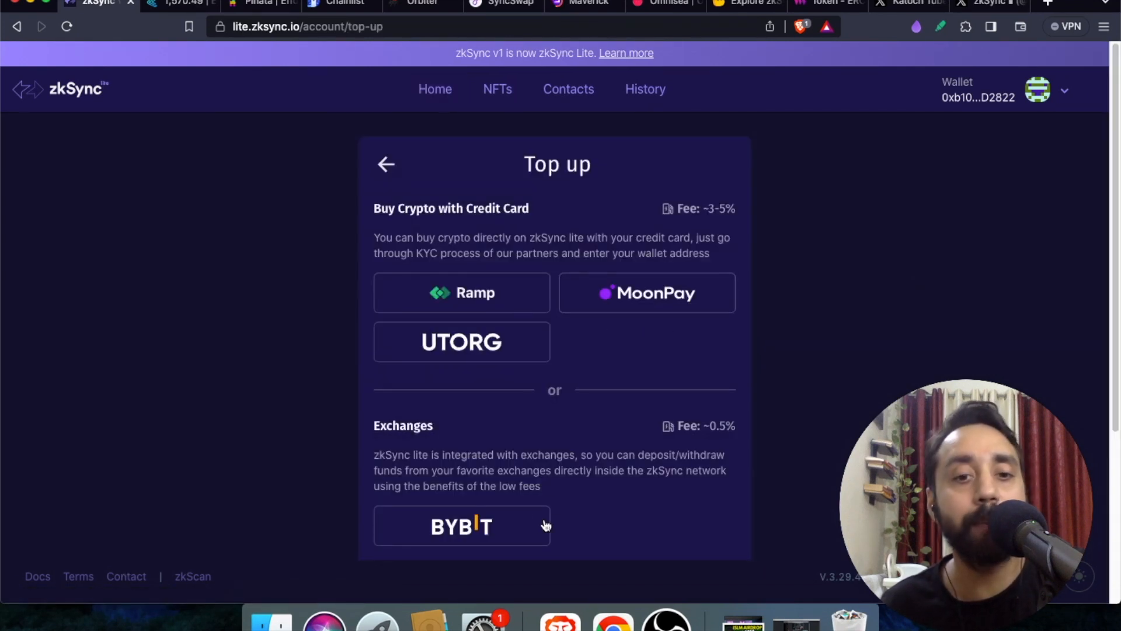
mouse_move(612, 373)
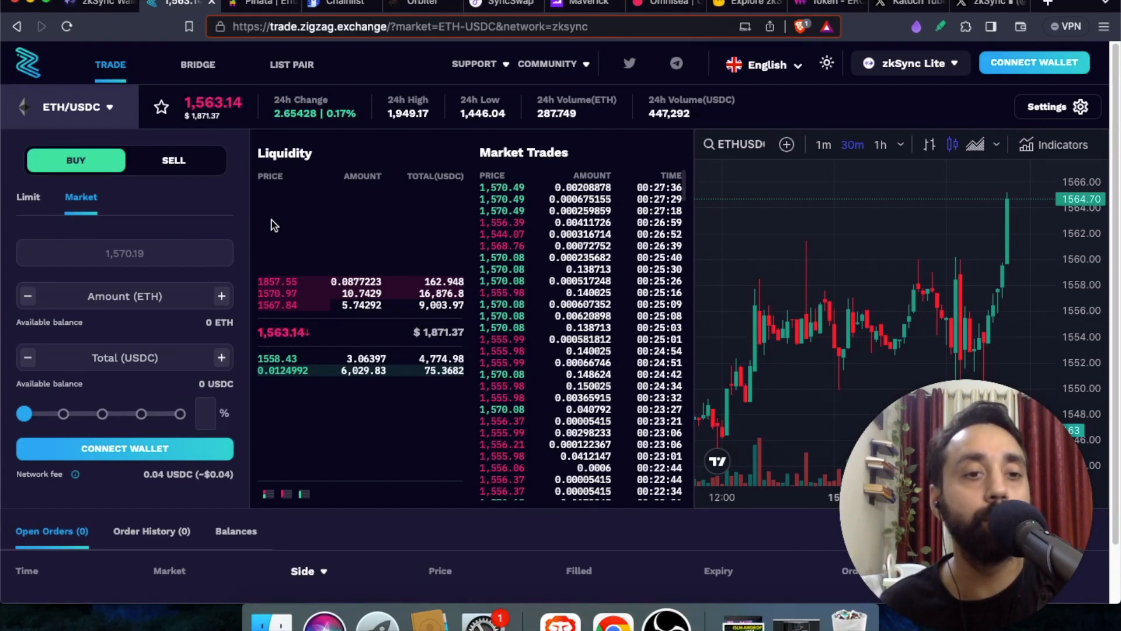
mouse_move(187, 85)
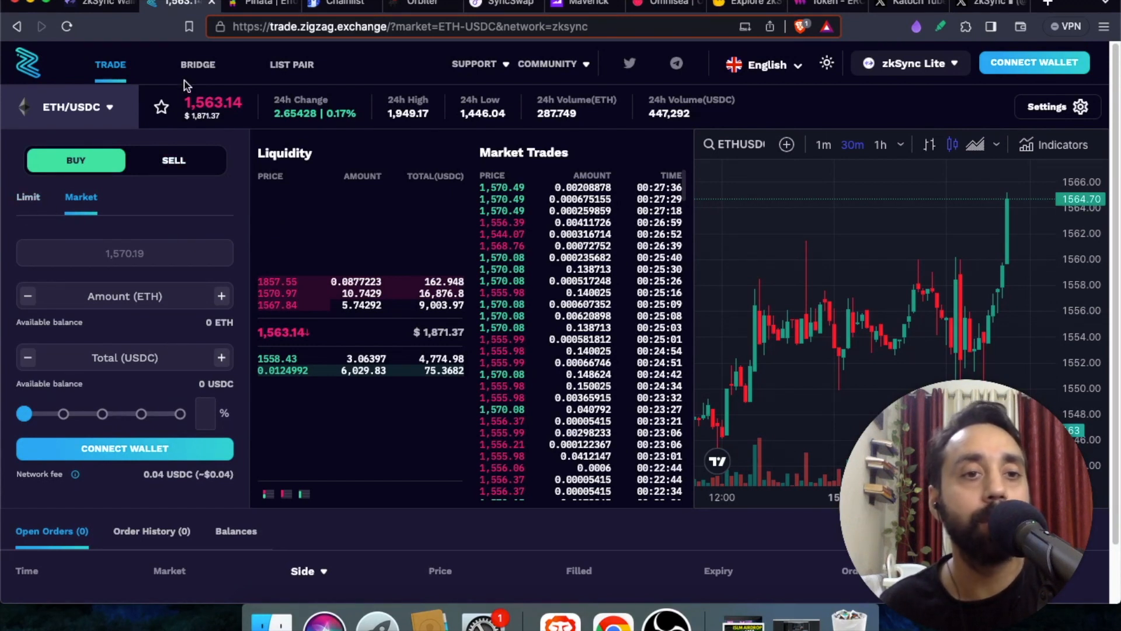
- View the ZigZag ETH bridge to zkSync Lite, then move to Pinata
left_click(197, 64)
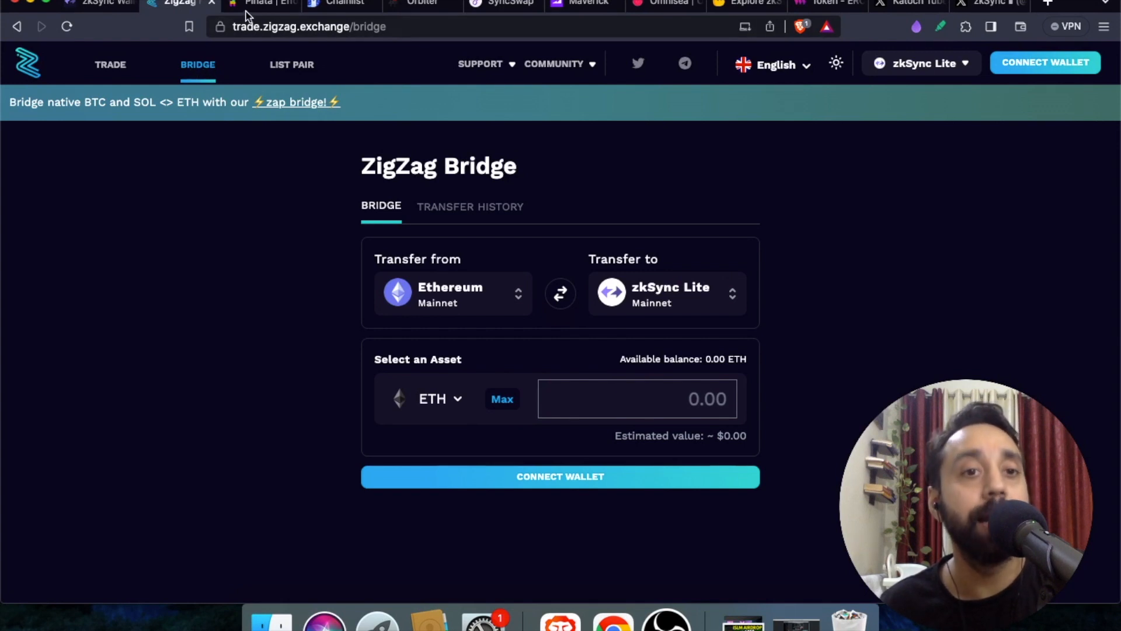
left_click(259, 3)
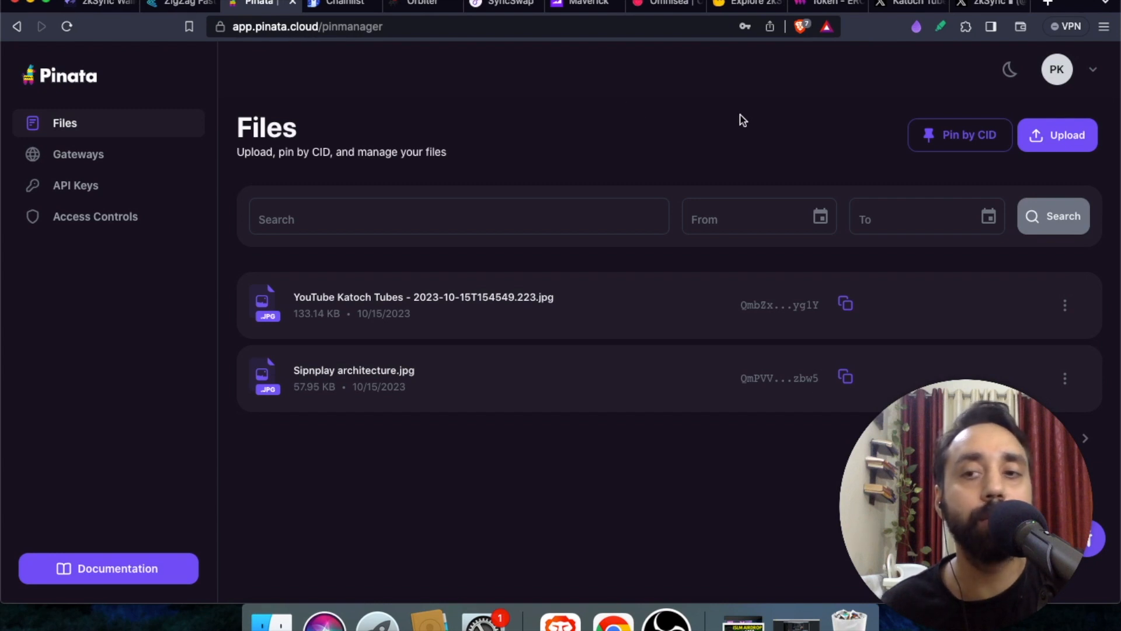
mouse_move(1057, 135)
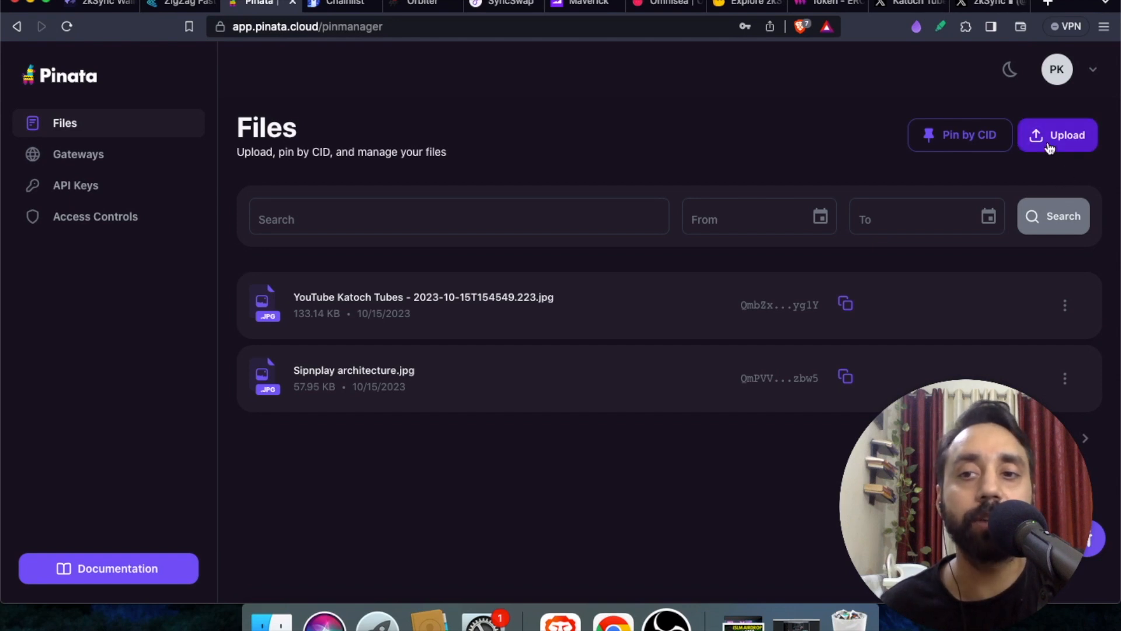
- Copy the first pinned JPG's CID in Pinata, then return to zkSync Lite
left_click(1066, 134)
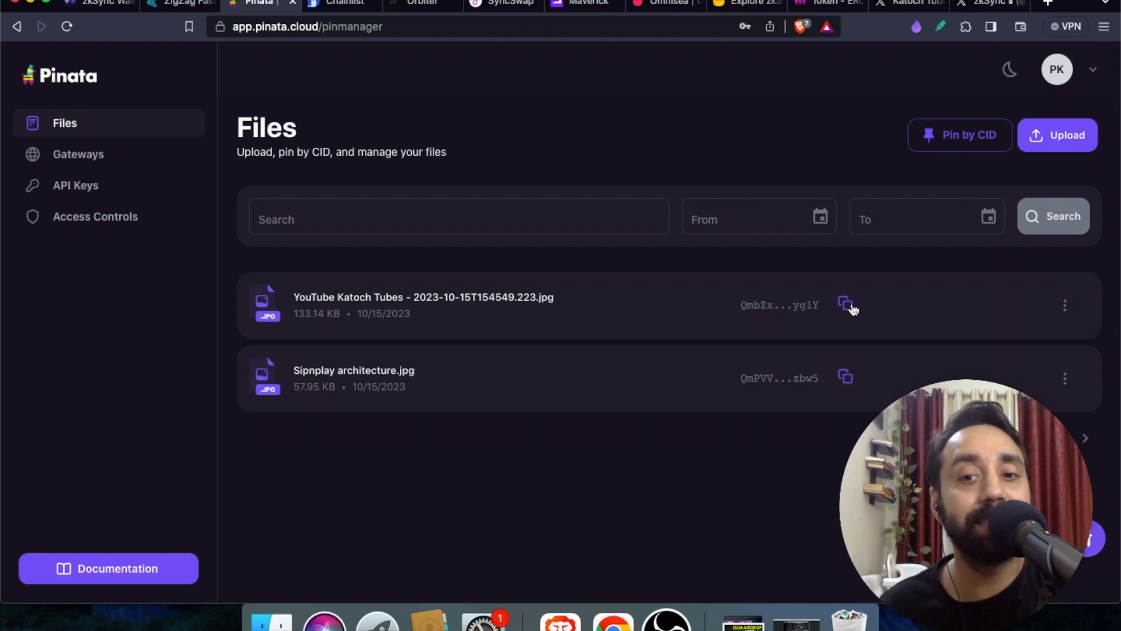
left_click(846, 304)
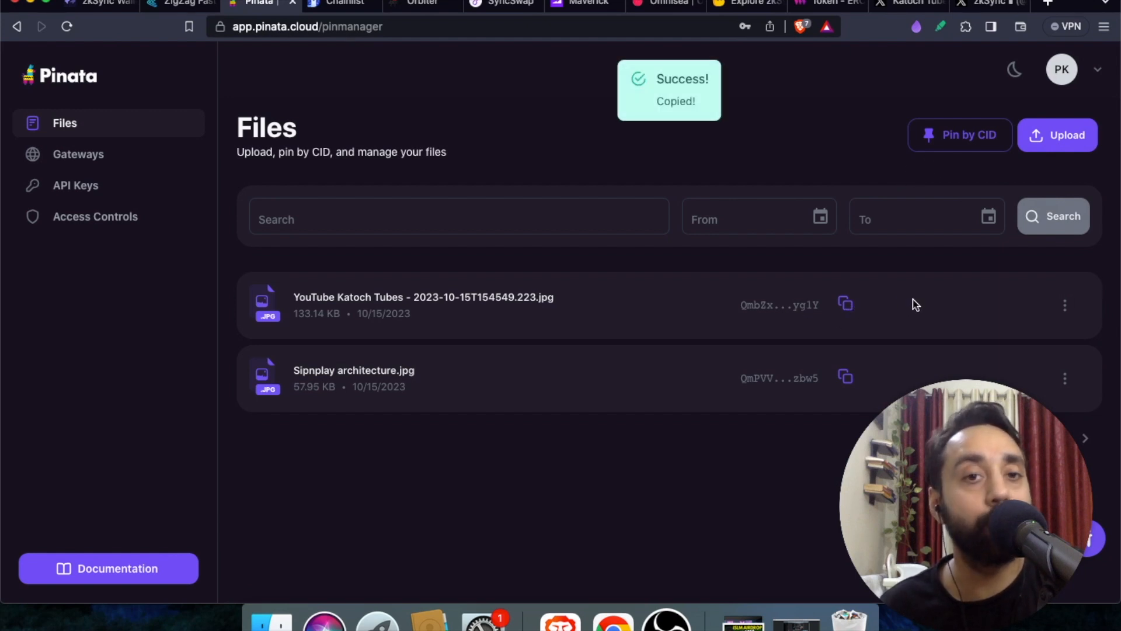
left_click(97, 3)
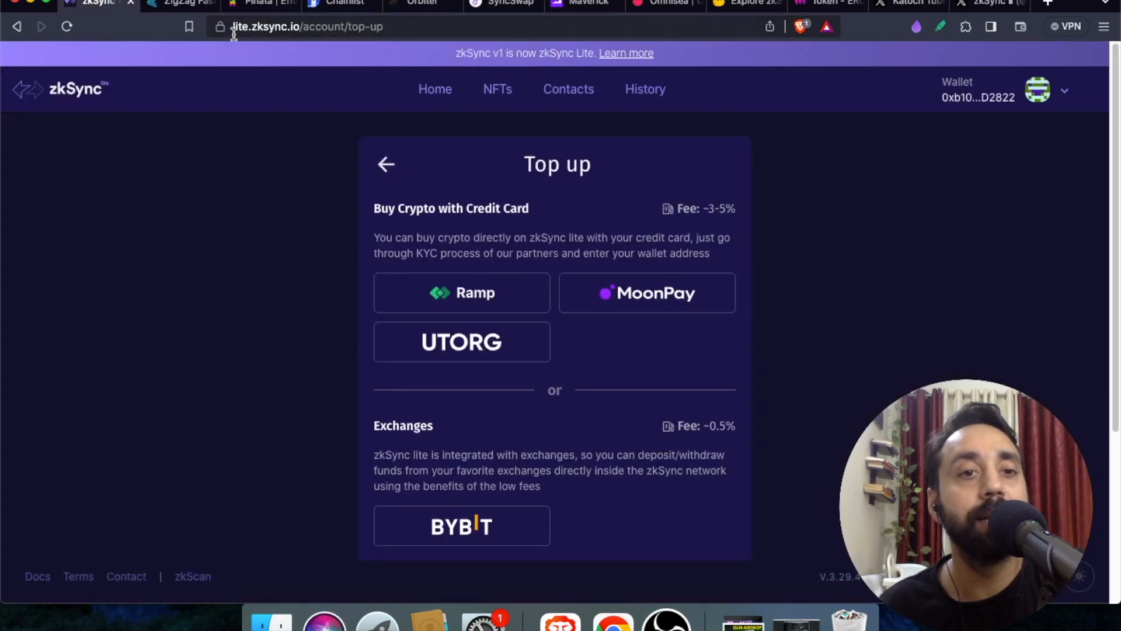
mouse_move(497, 93)
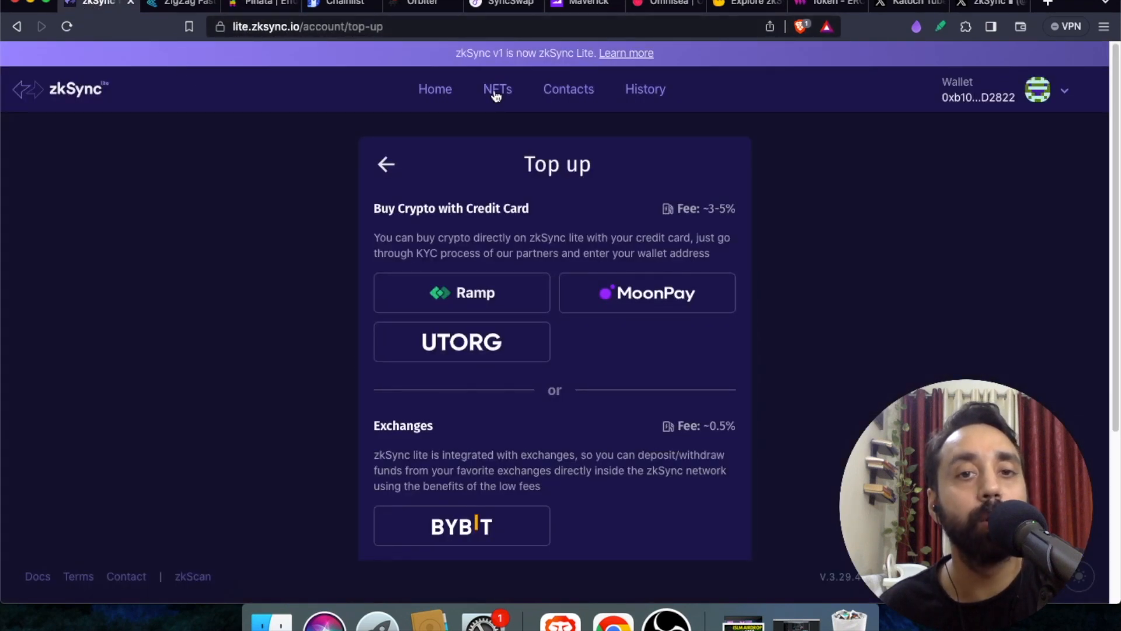
- View zkSync Lite's NFT Tokens page, which shows no NFTs yet
left_click(503, 89)
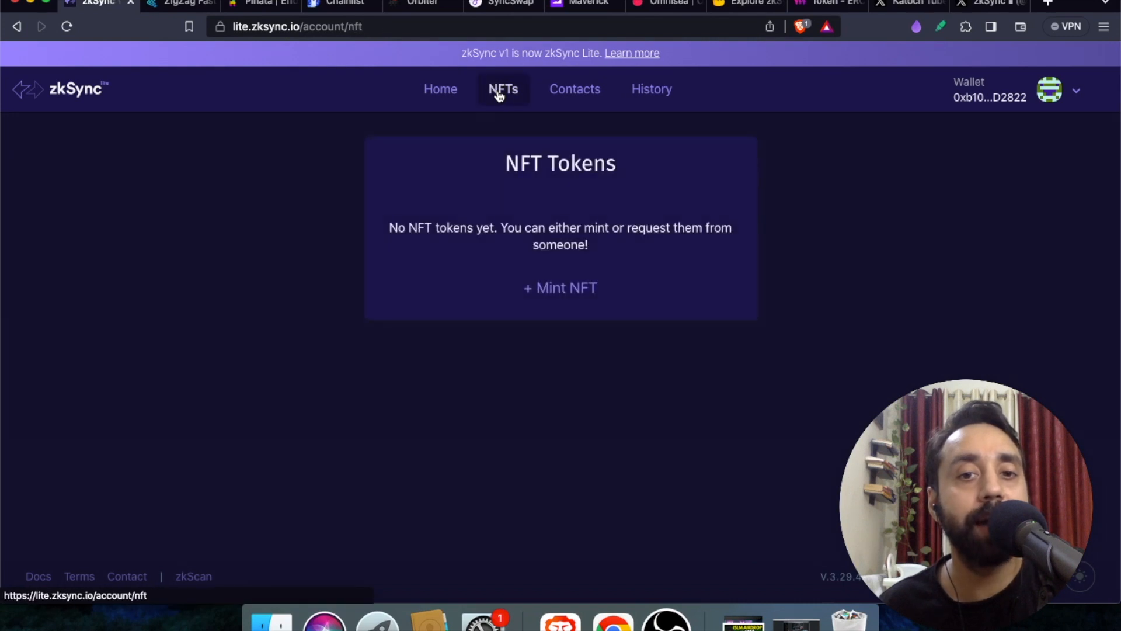
mouse_move(561, 288)
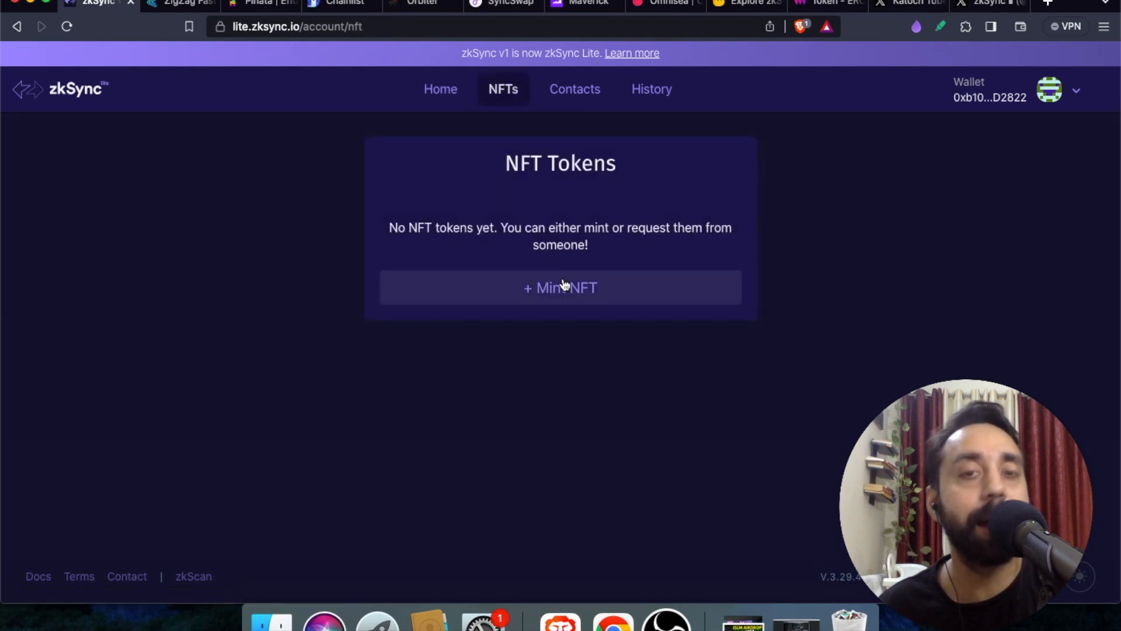
mouse_move(383, 225)
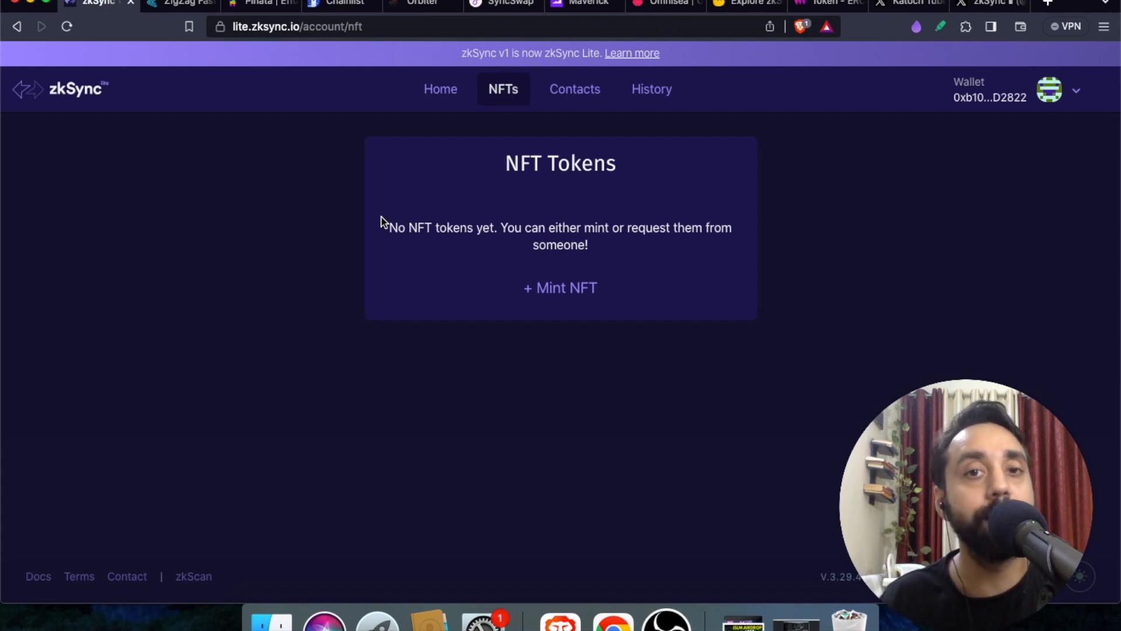
mouse_move(863, 212)
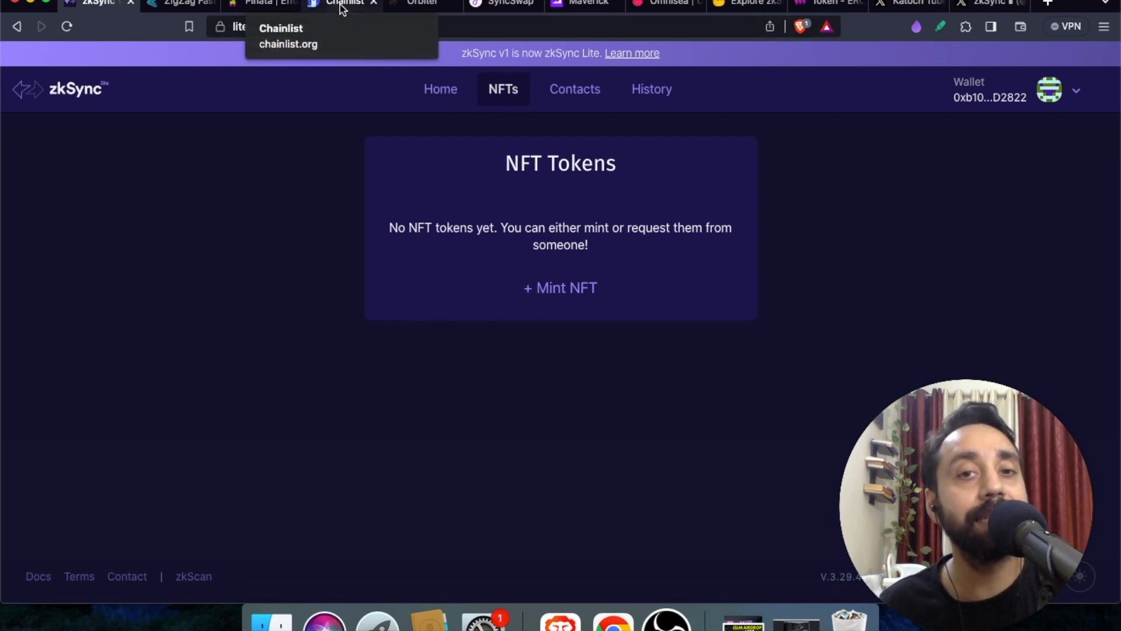
mouse_move(425, 140)
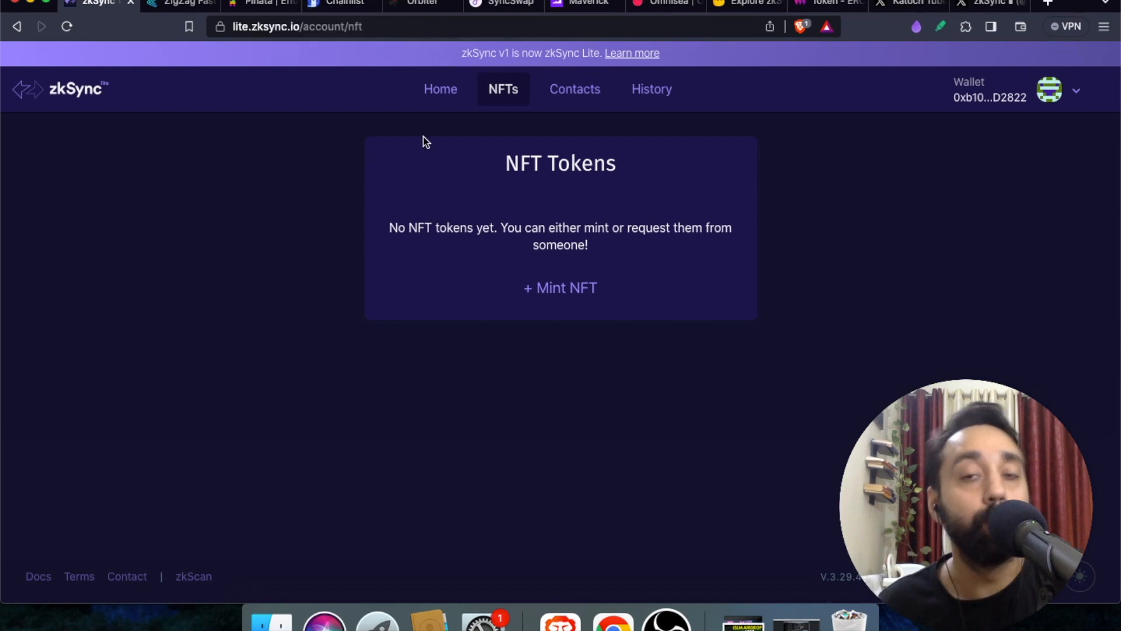
- Review zkSync Era Mainnet (chain ID 324) on Chainlist, then open MetaMask
left_click(341, 3)
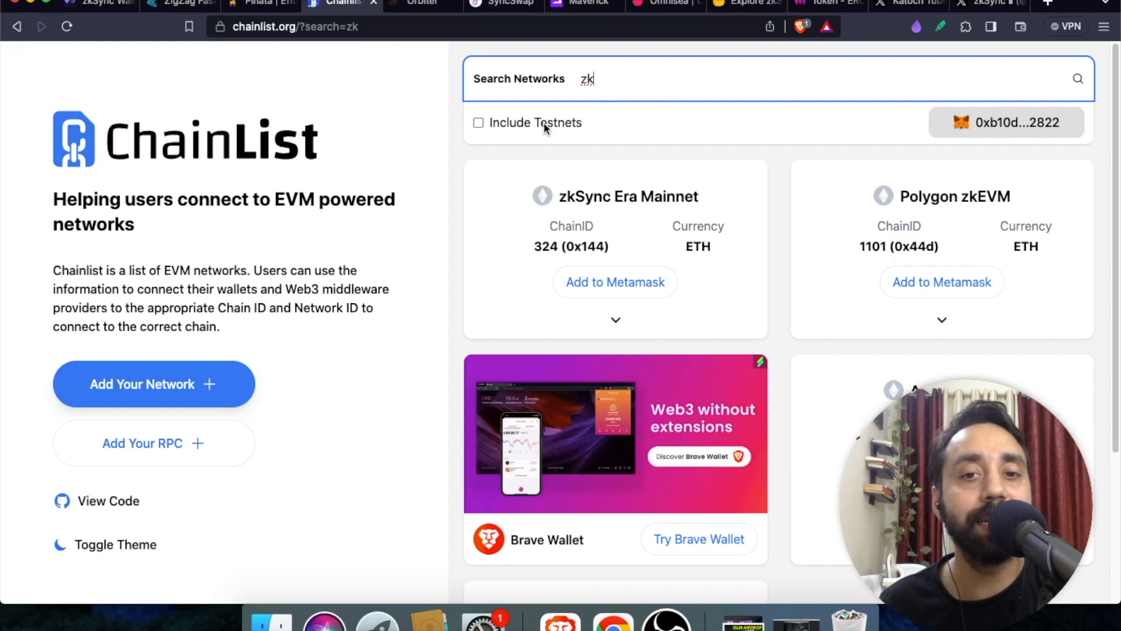
mouse_move(601, 218)
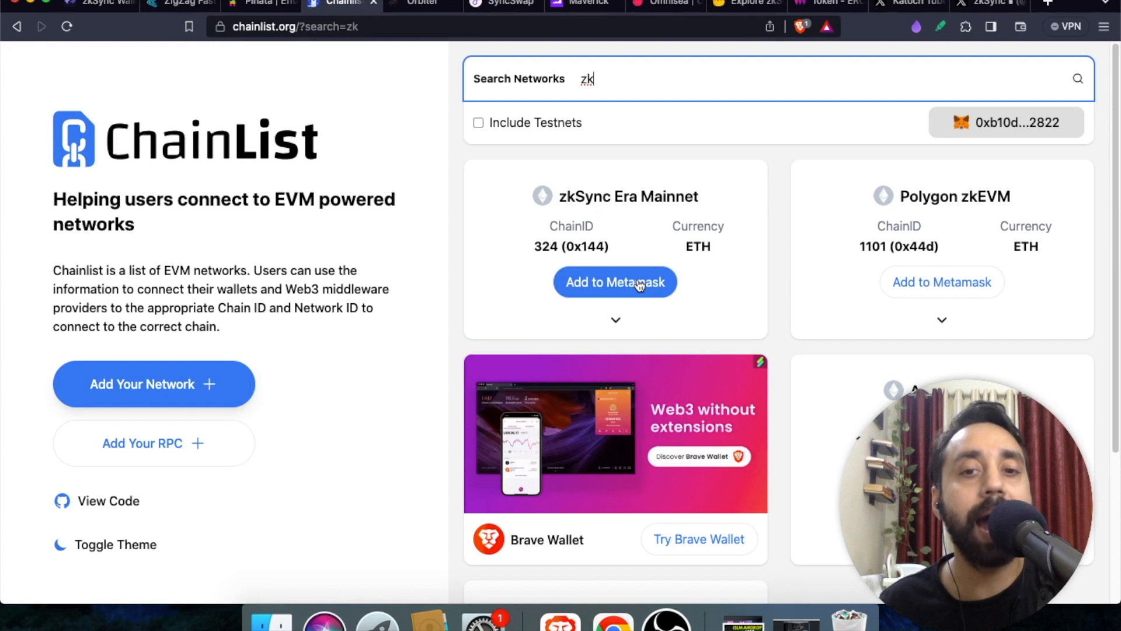
mouse_move(851, 112)
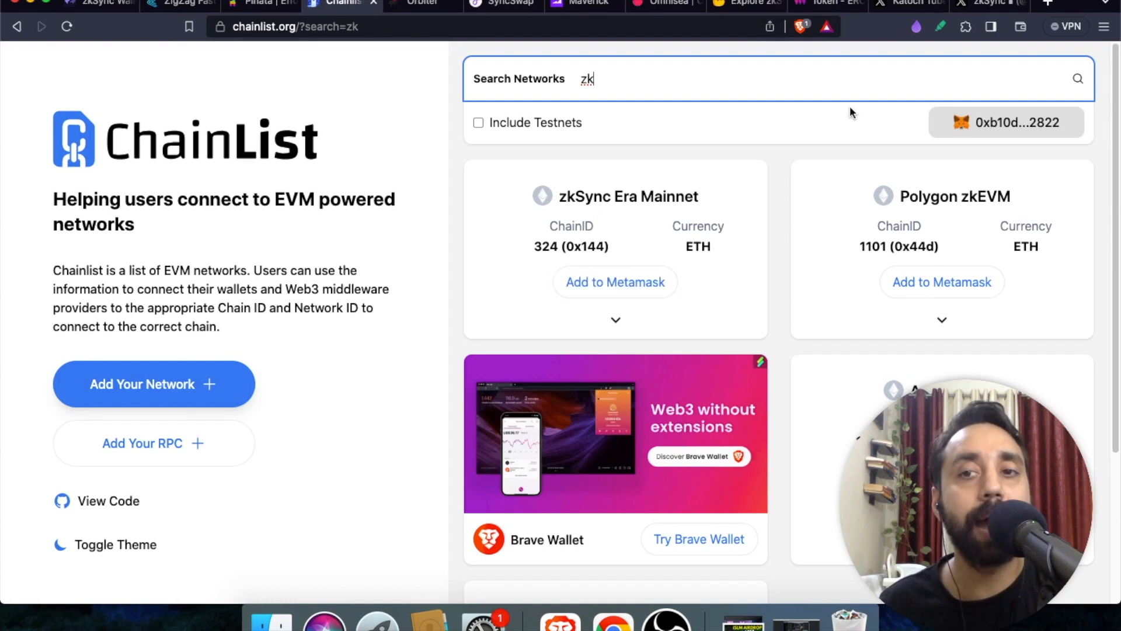
left_click(965, 26)
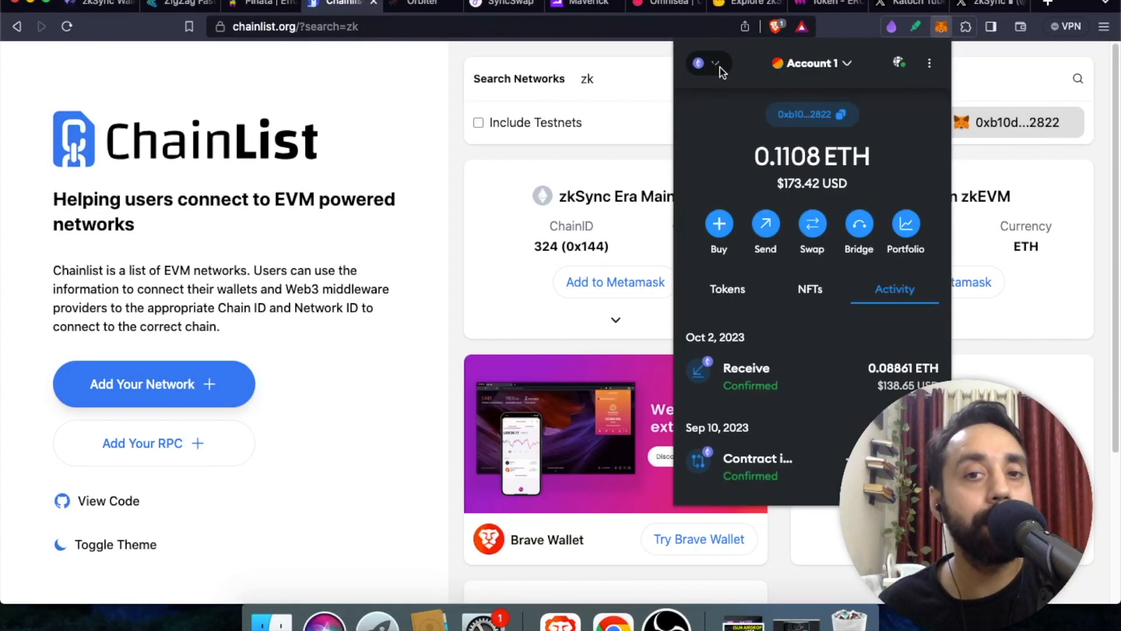
- Filter MetaMask's network list by 'zk' to confirm zkSync Era Mainnet is added
left_click(704, 63)
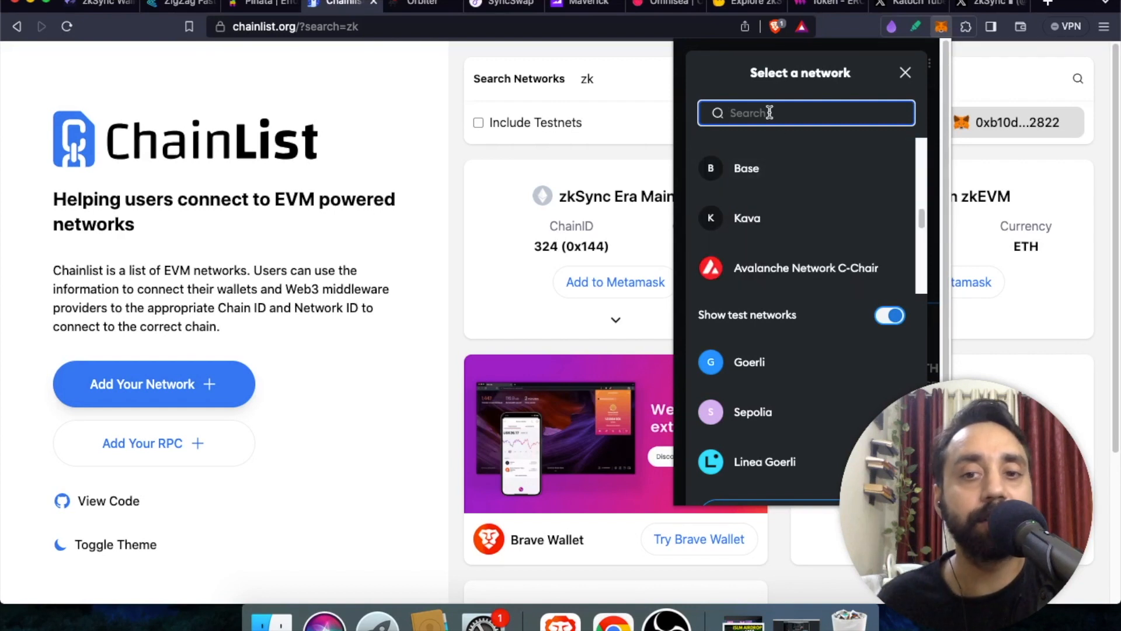
type("zk")
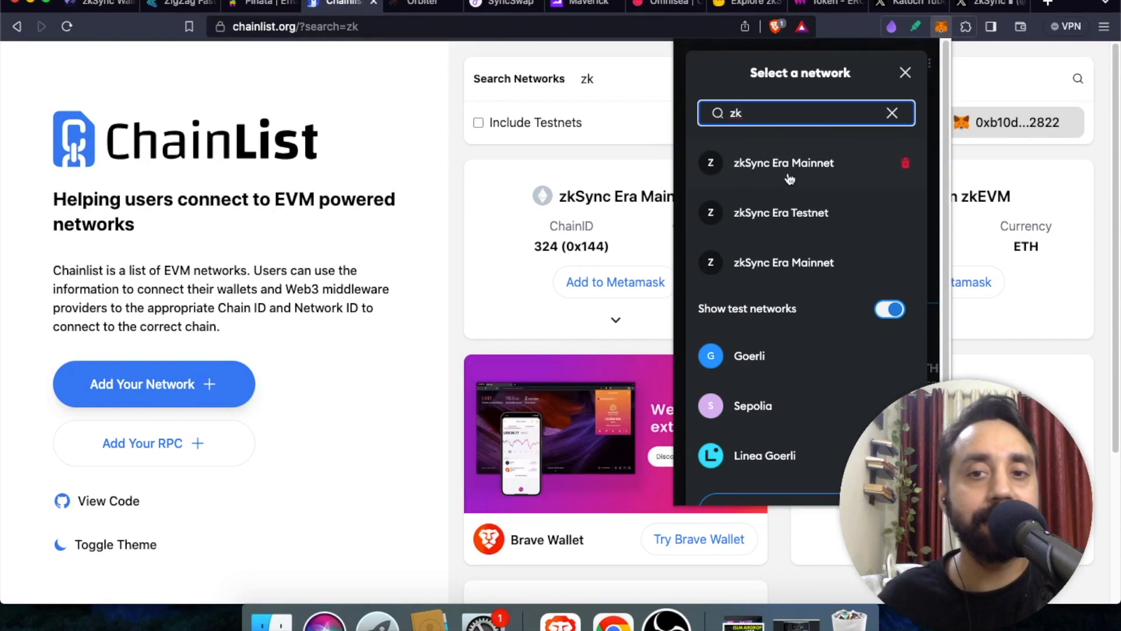
mouse_move(822, 177)
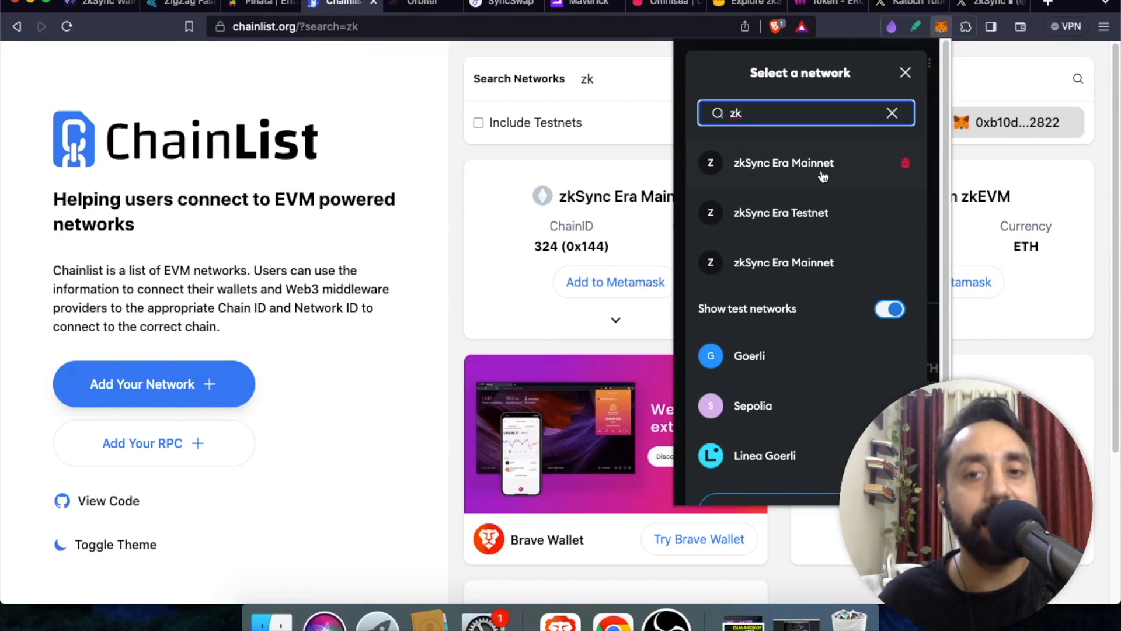
mouse_move(646, 157)
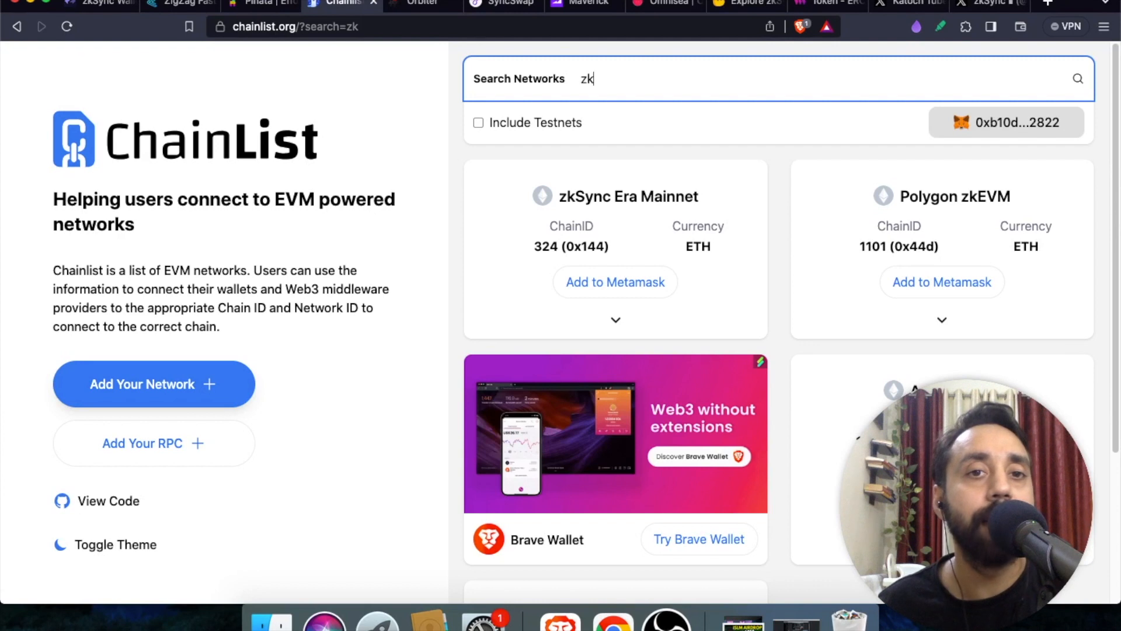
- Open Orbiter Finance's L2 Bridge set to send ETH from Ethereum to zkSync Era
left_click(420, 3)
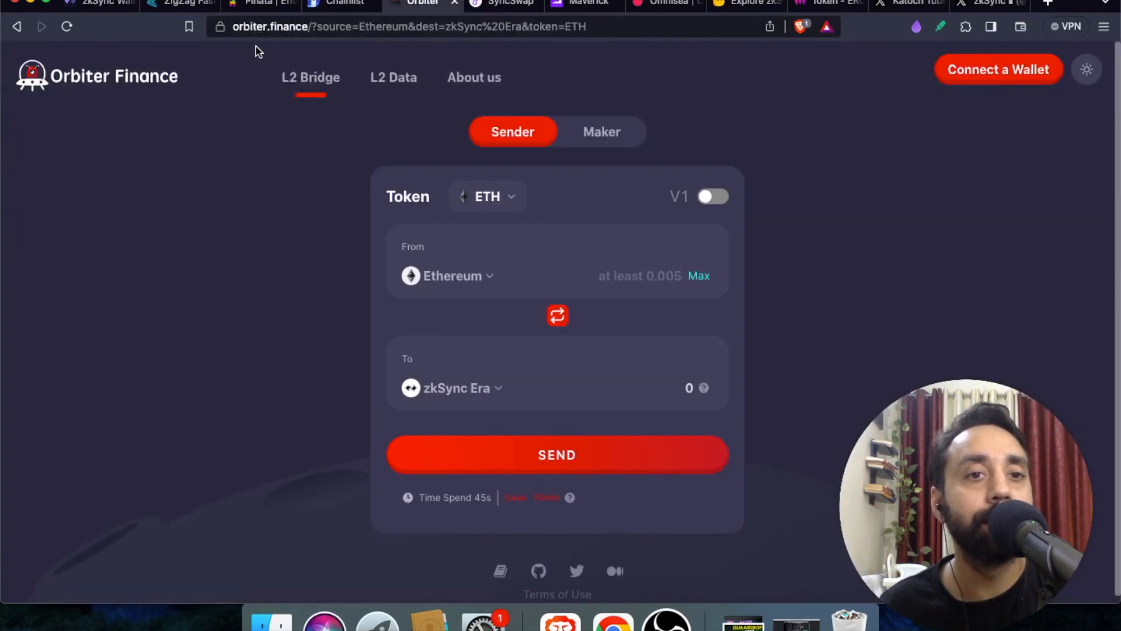
mouse_move(300, 43)
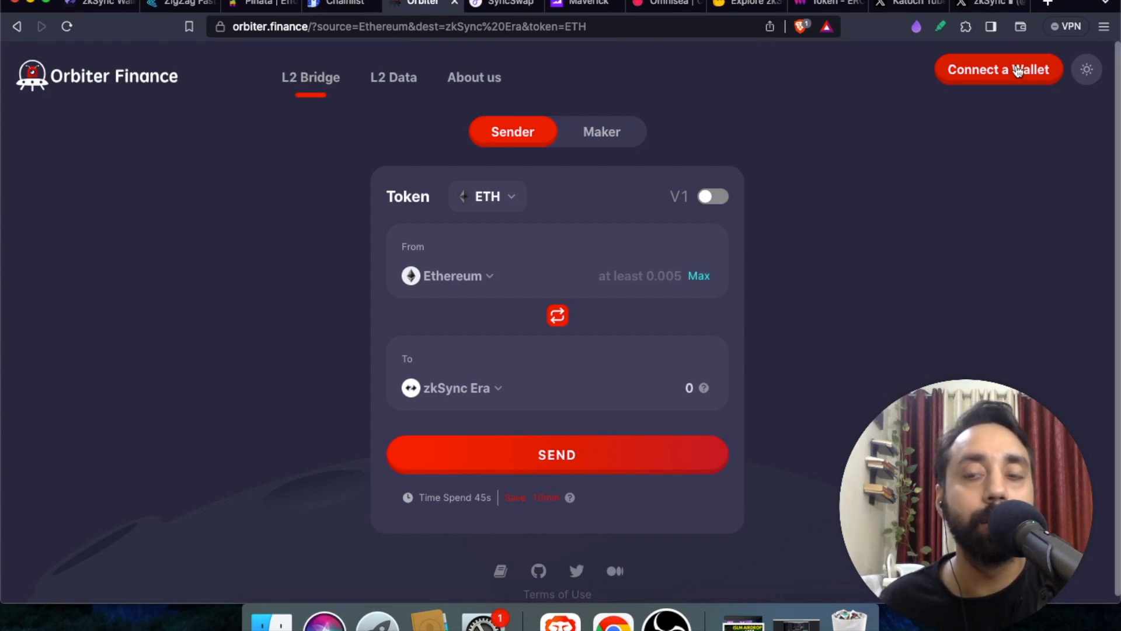
- Connect MetaMask to Orbiter Finance and fill in the maximum 0.107587 ETH to bridge
left_click(998, 70)
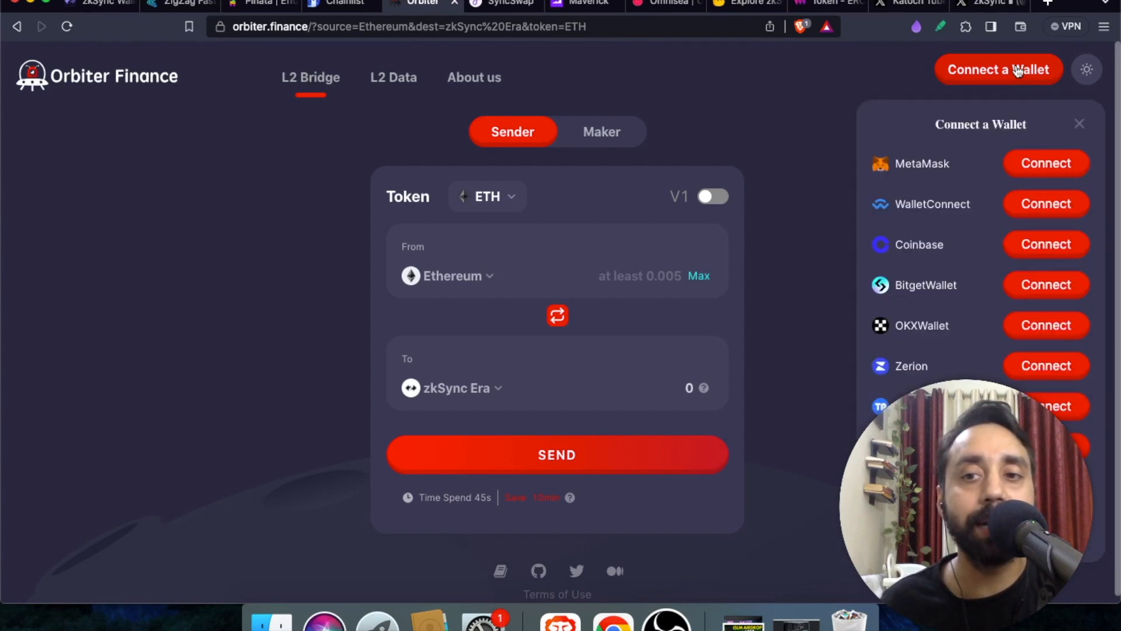
left_click(1079, 124)
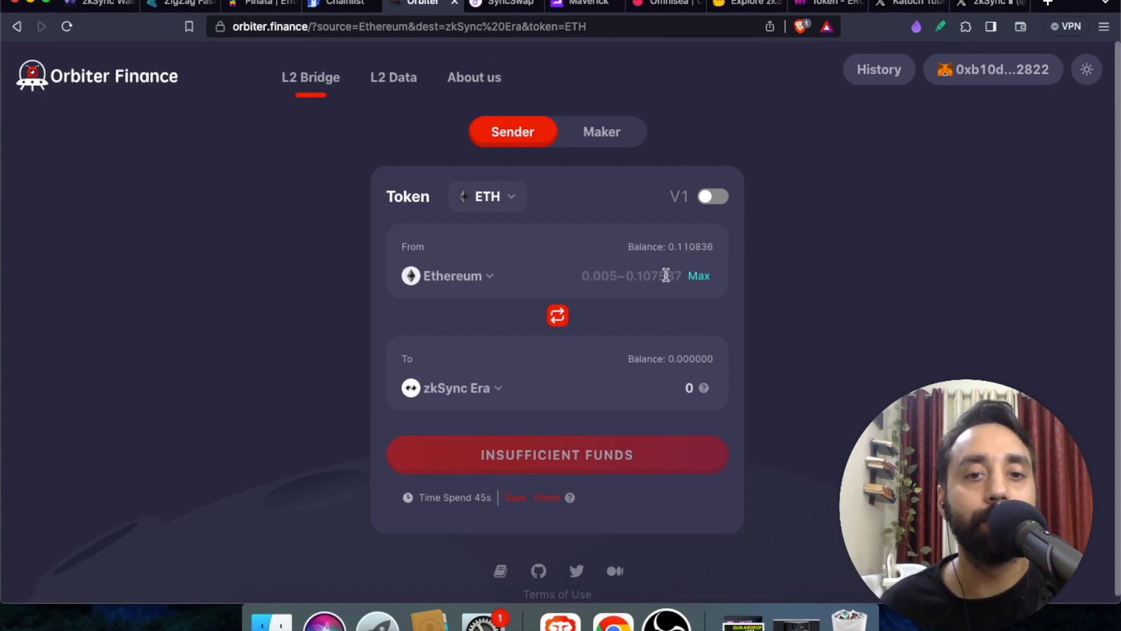
left_click(698, 275)
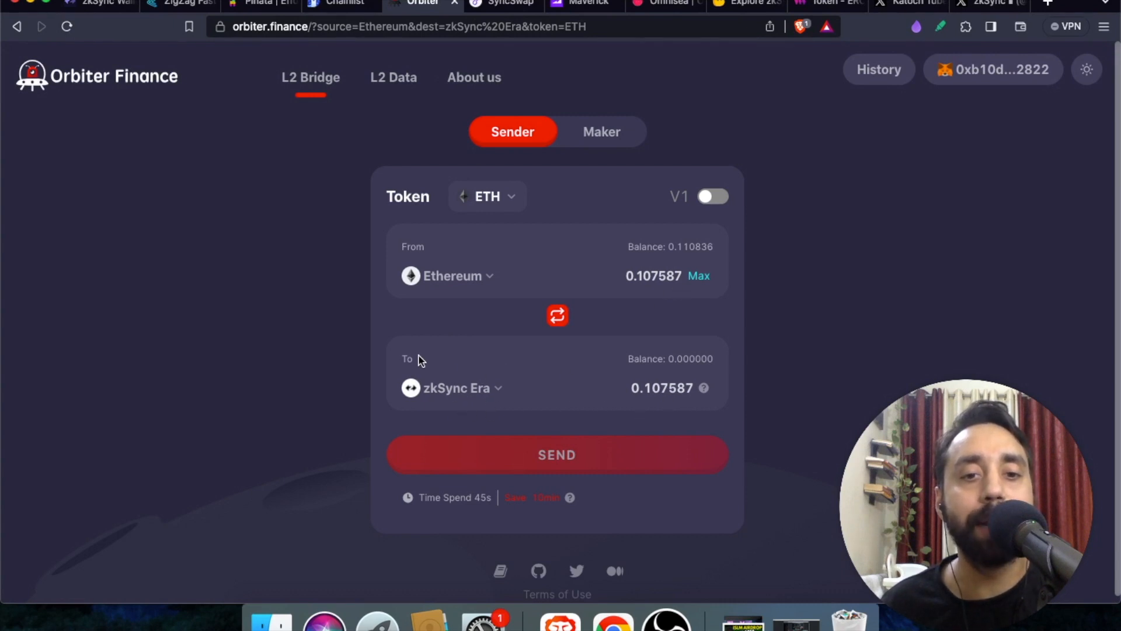
mouse_move(531, 386)
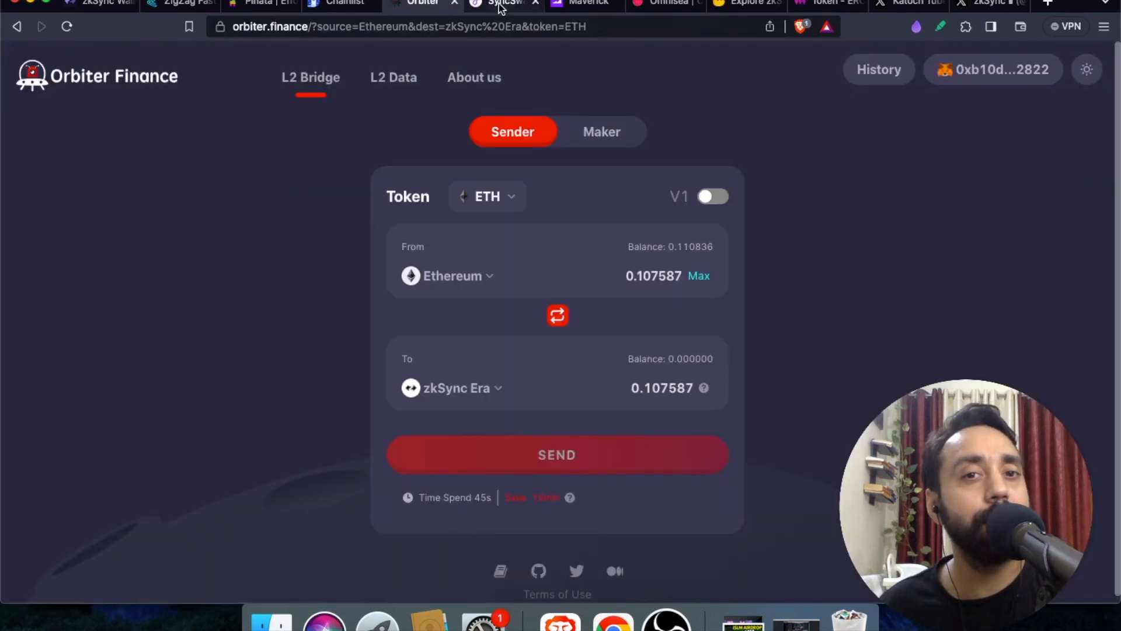
- Switch to the SyncSwap tab to view the ETH-to-USDC trade page
left_click(501, 3)
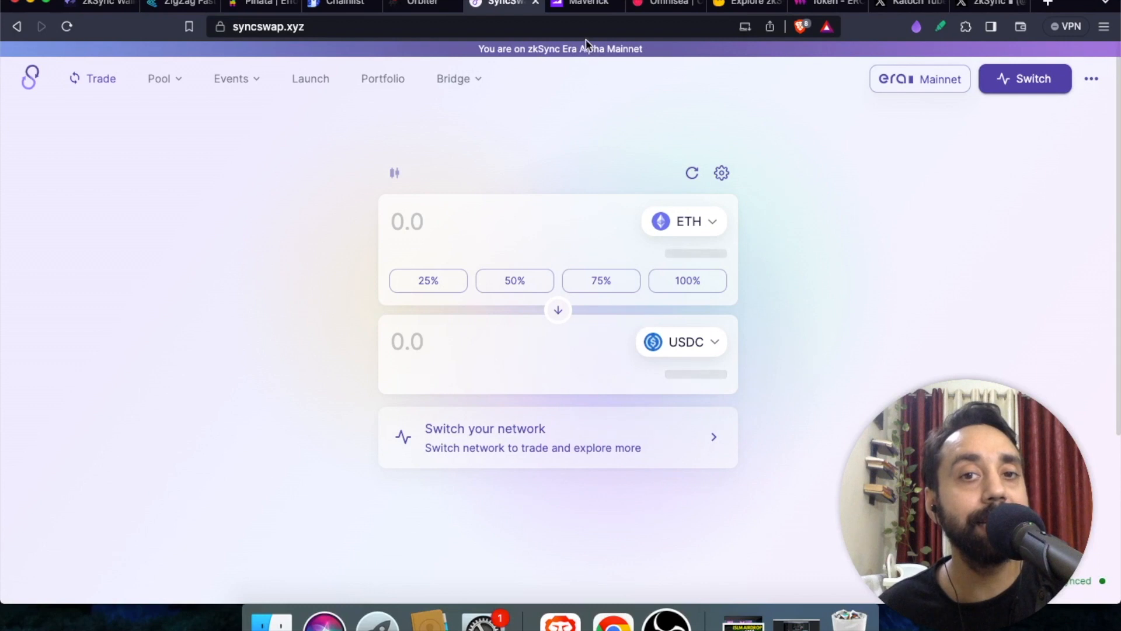
- Switch to the Maverick tab to view the ETH-to-USDT swap on Ethereum Mainnet
left_click(582, 3)
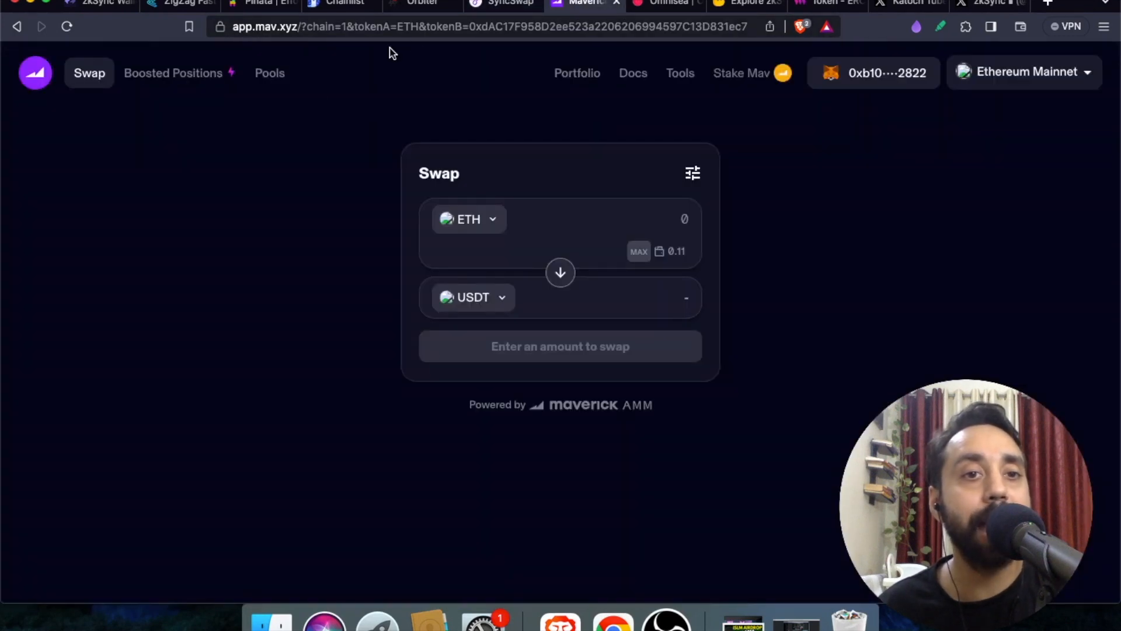
mouse_move(359, 102)
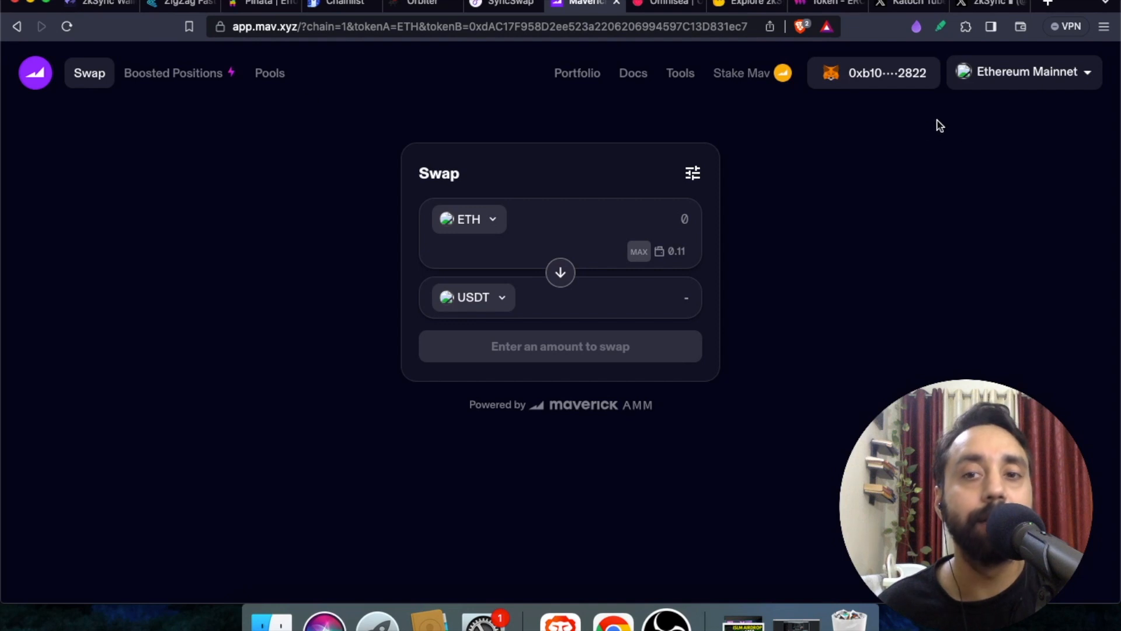
mouse_move(312, 171)
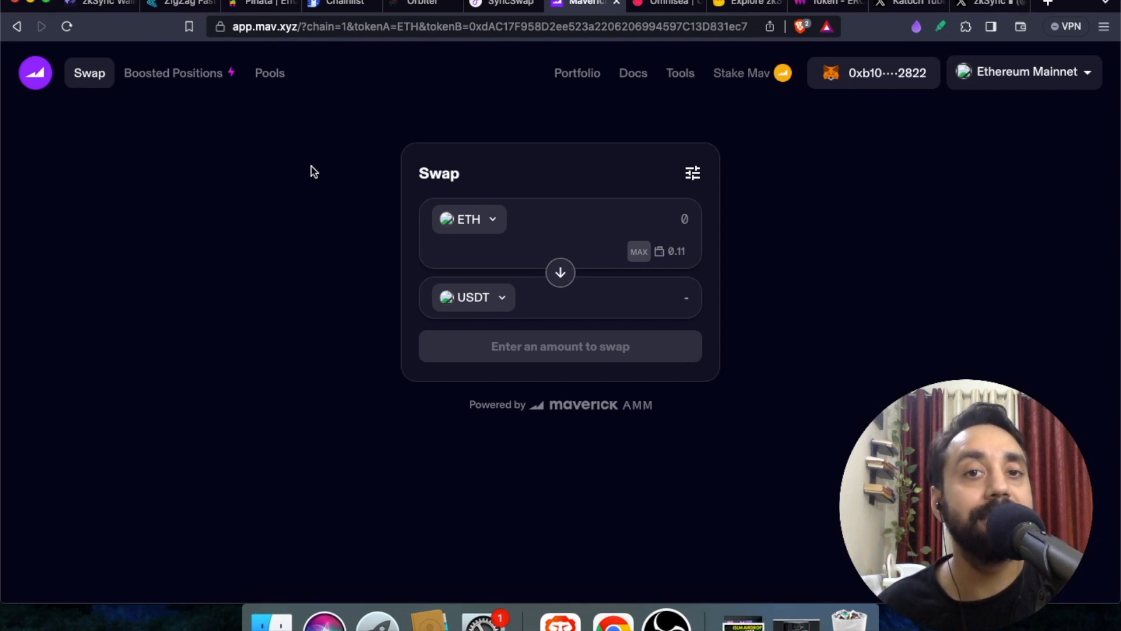
mouse_move(498, 133)
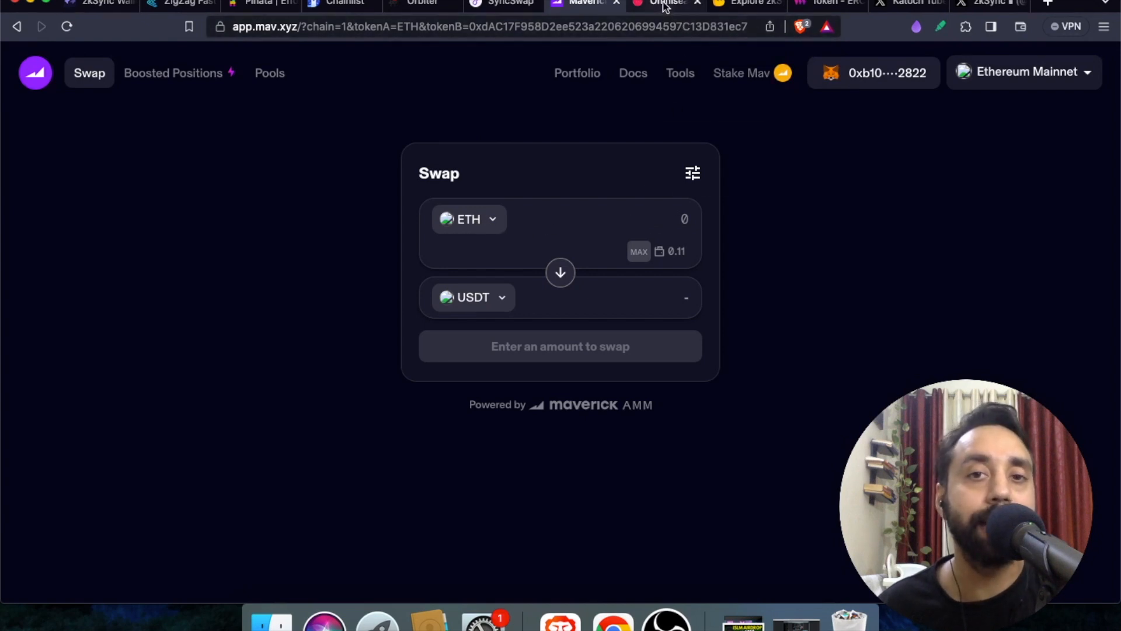
- Browse Omnisea's Omnichain NFT Launchpad, then switch to Layer3's zkSync Expedition quests page
left_click(665, 3)
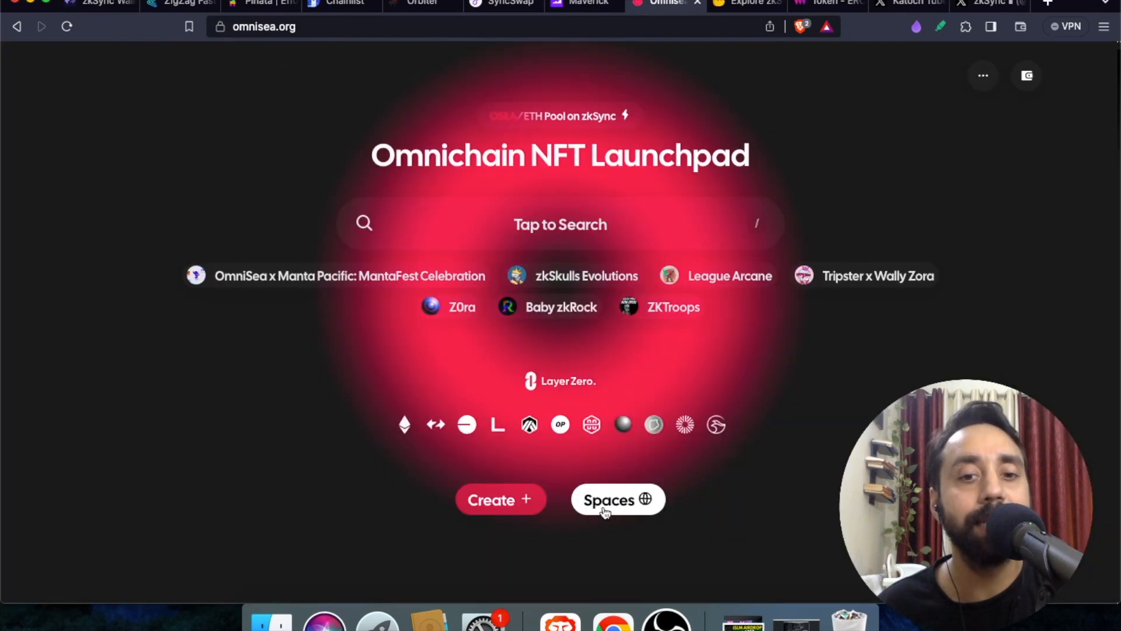
scroll("down", 3)
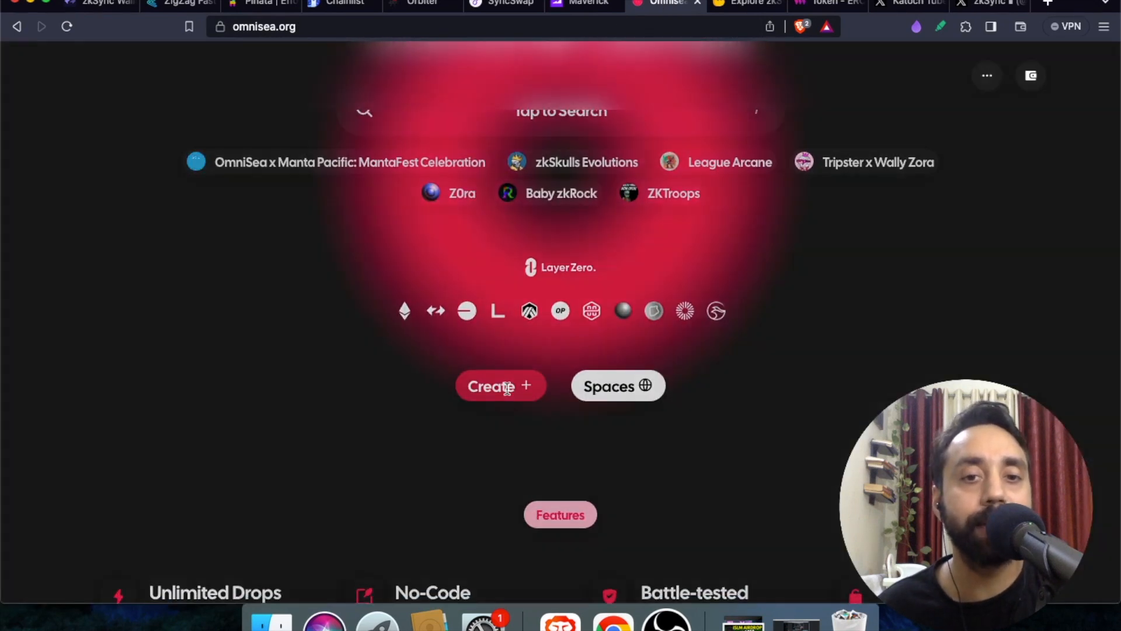
left_click(500, 386)
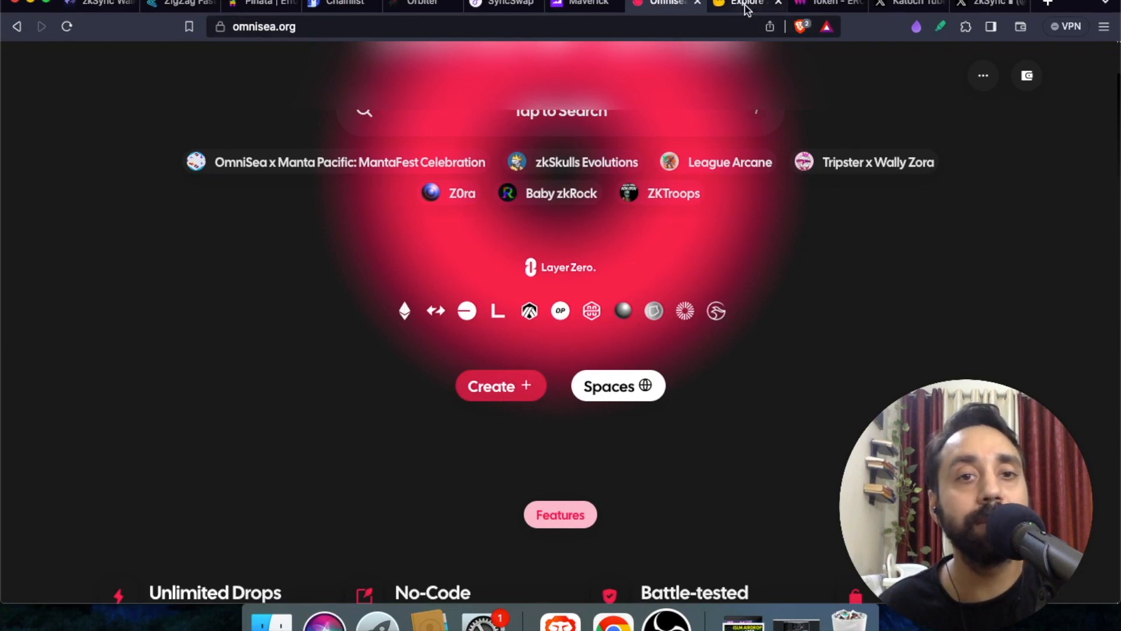
left_click(746, 3)
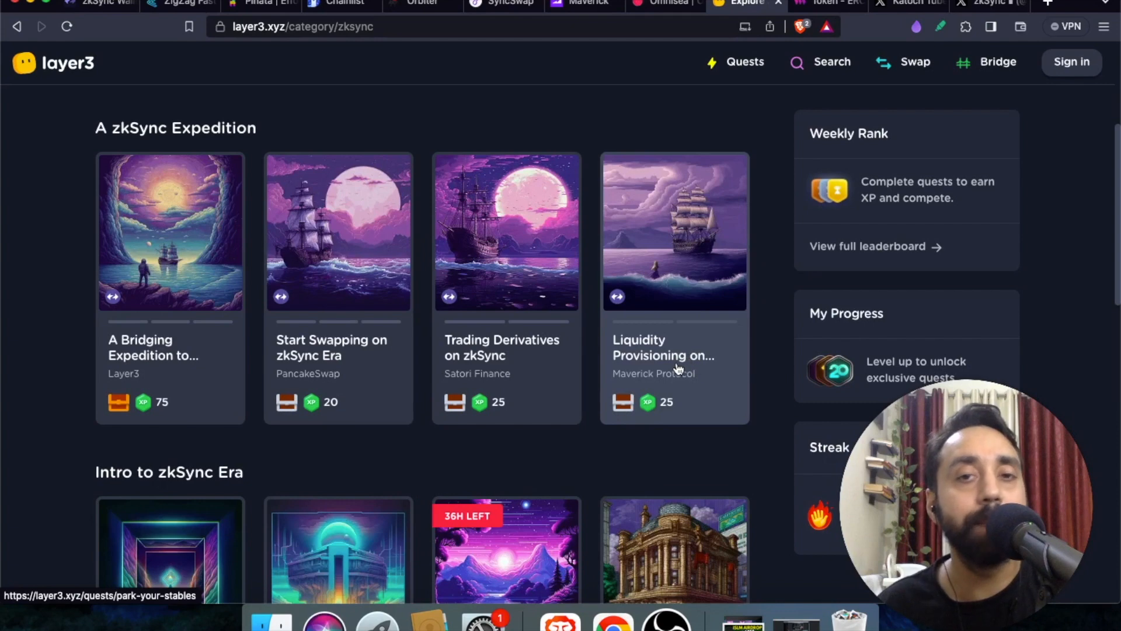
- Switch to the thirdweb tab showing the ERC20 Token contract, version 1.0.8
left_click(821, 4)
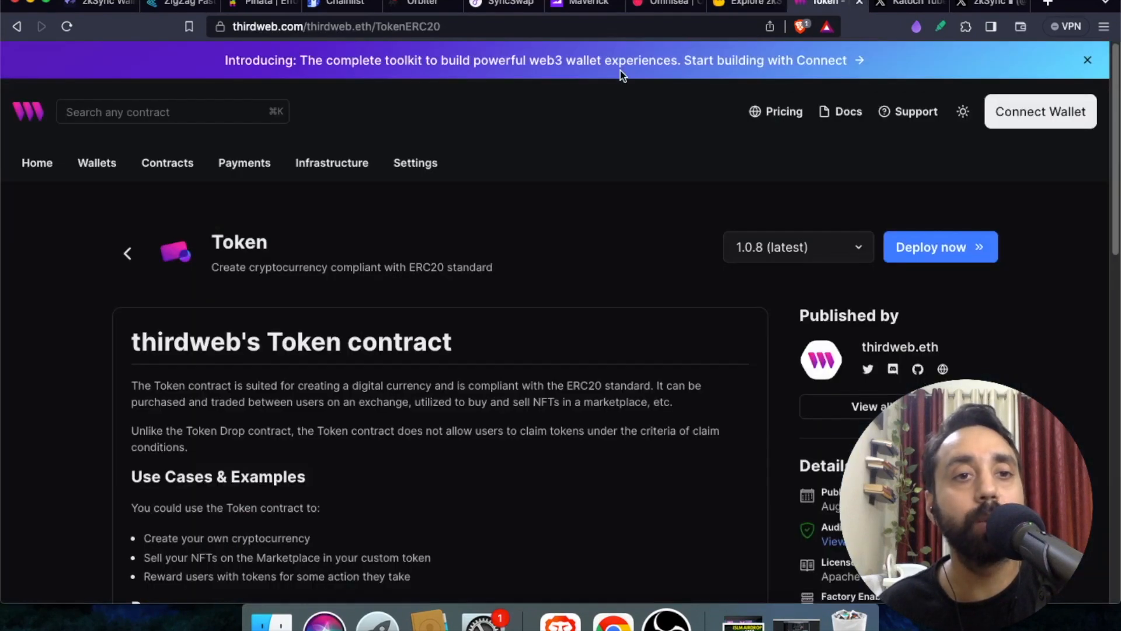
mouse_move(681, 326)
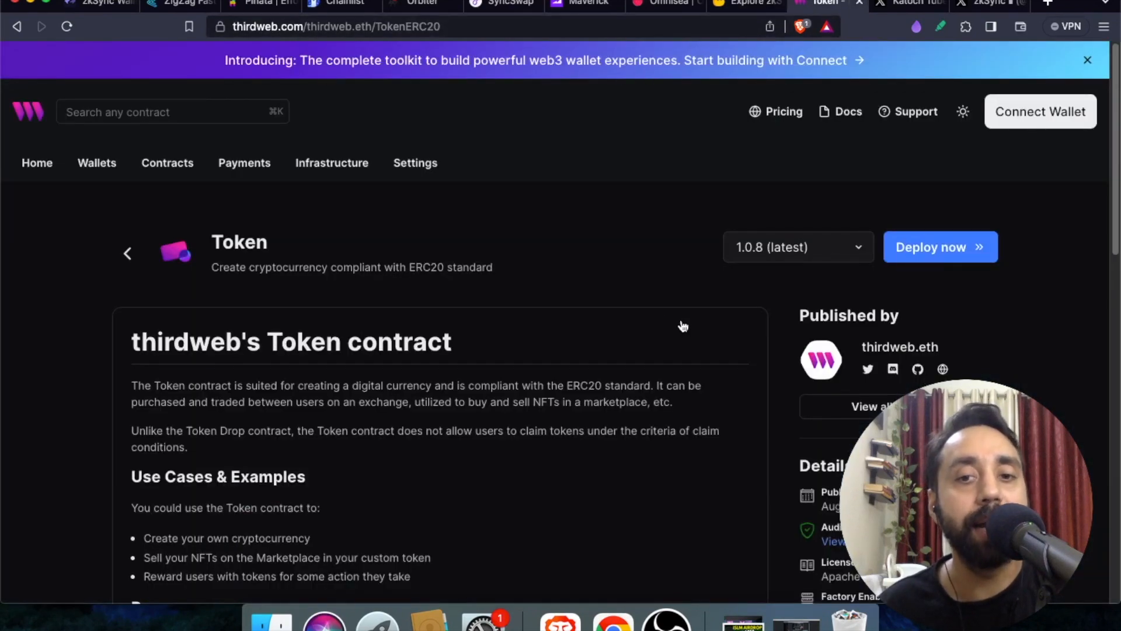
mouse_move(940, 247)
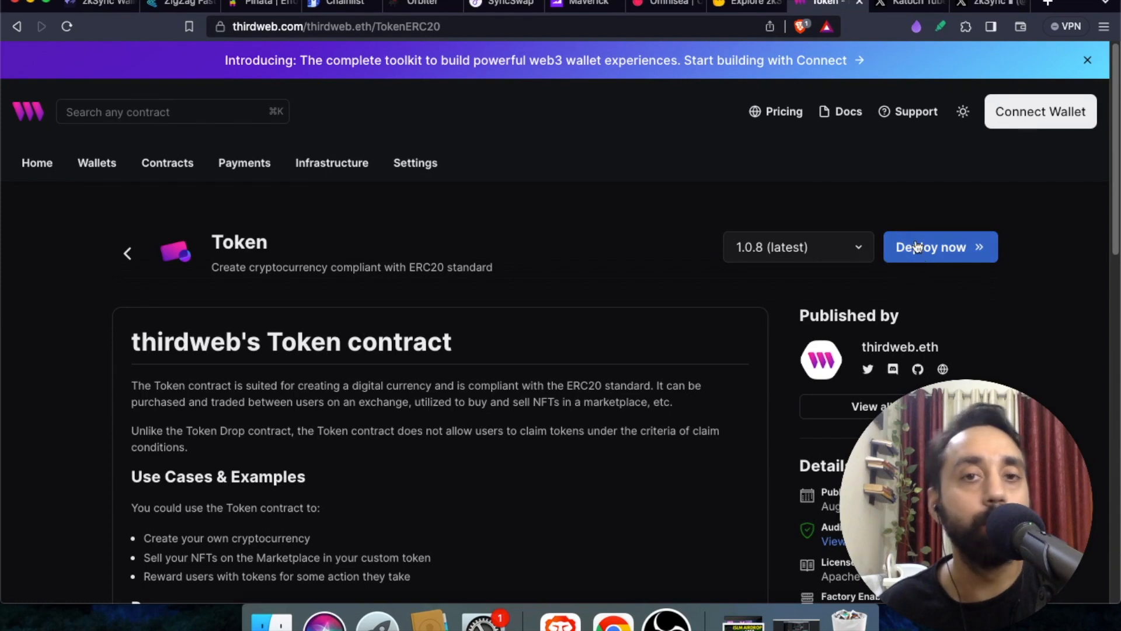